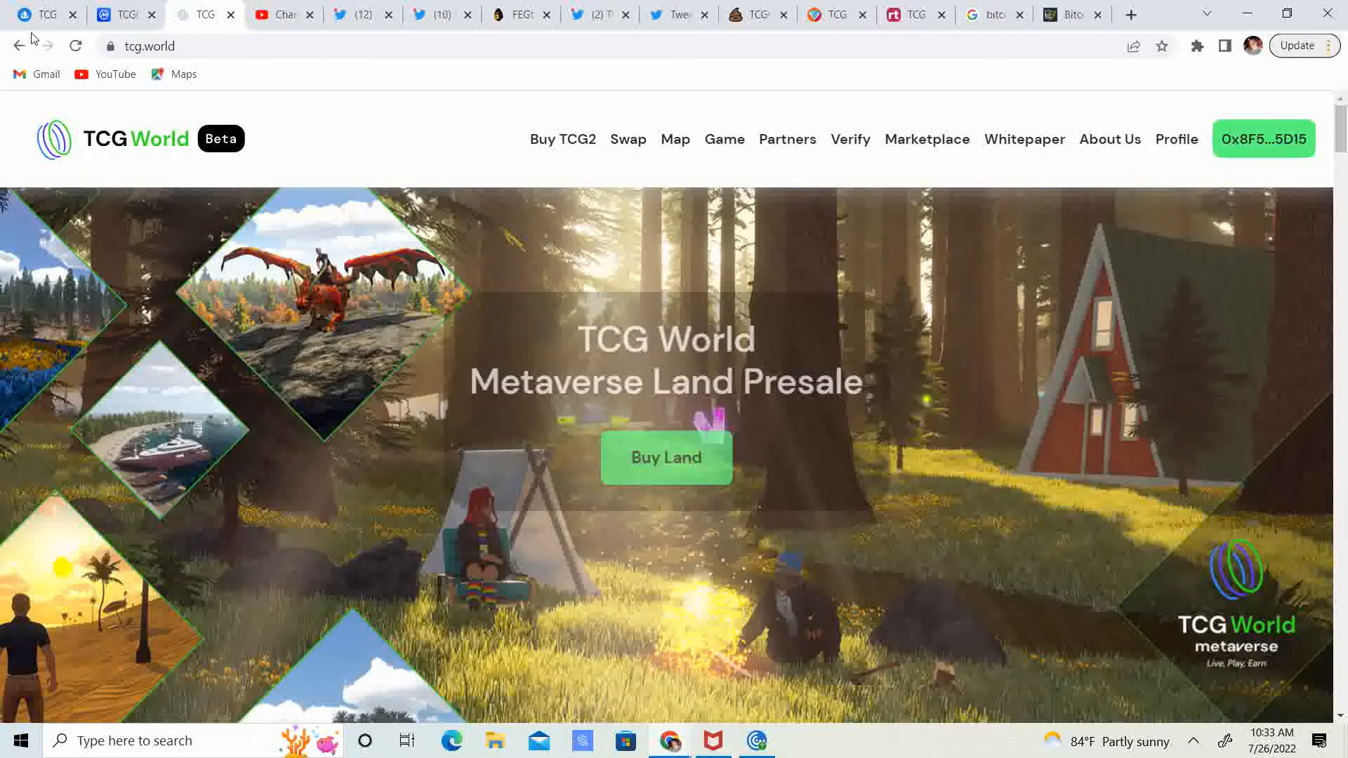
# Step: Switch from the tcg.world homepage to the TCGCoin 2.0 page on CoinMarketCap
pyautogui.click(124, 14)
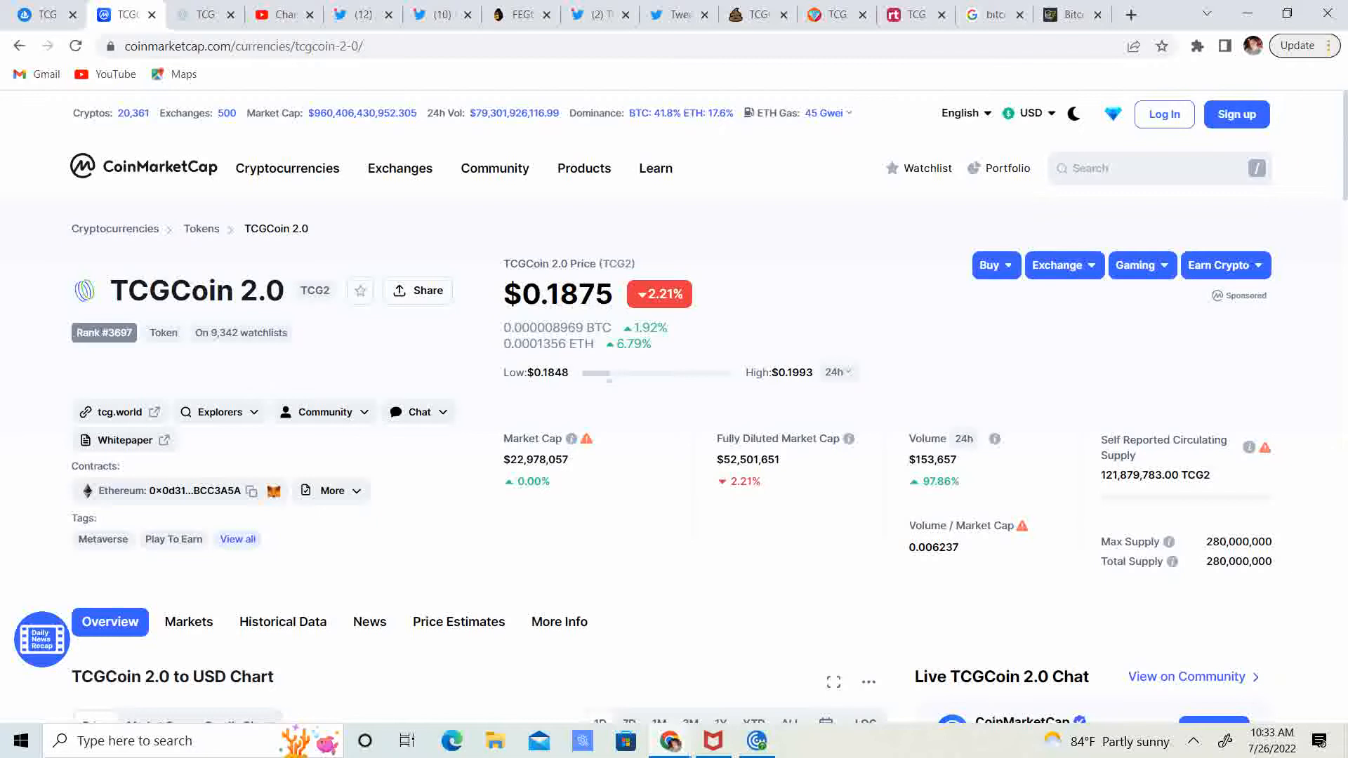
# Step: Scroll the TCGCoin 2.0 page down to its seven-day USD price chart
pyautogui.scroll(-3)
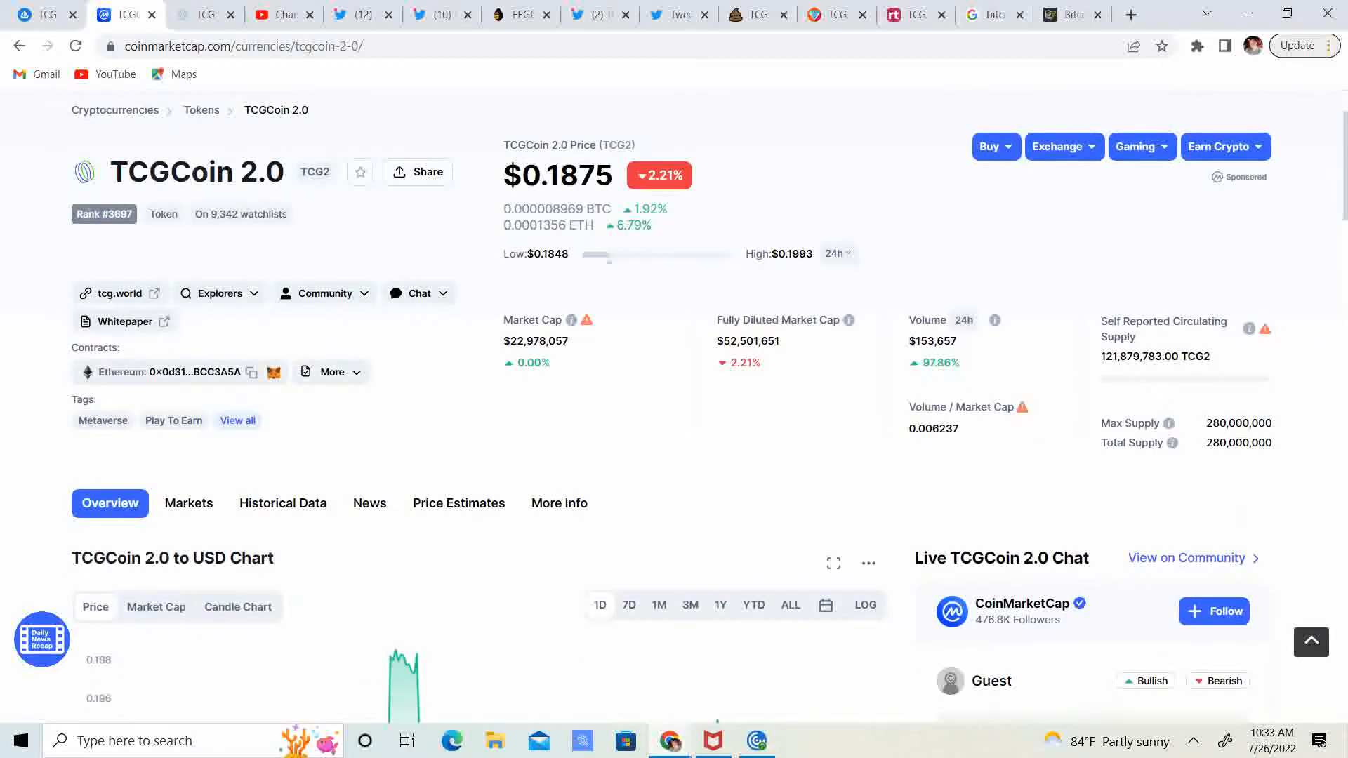
pyautogui.scroll(-3)
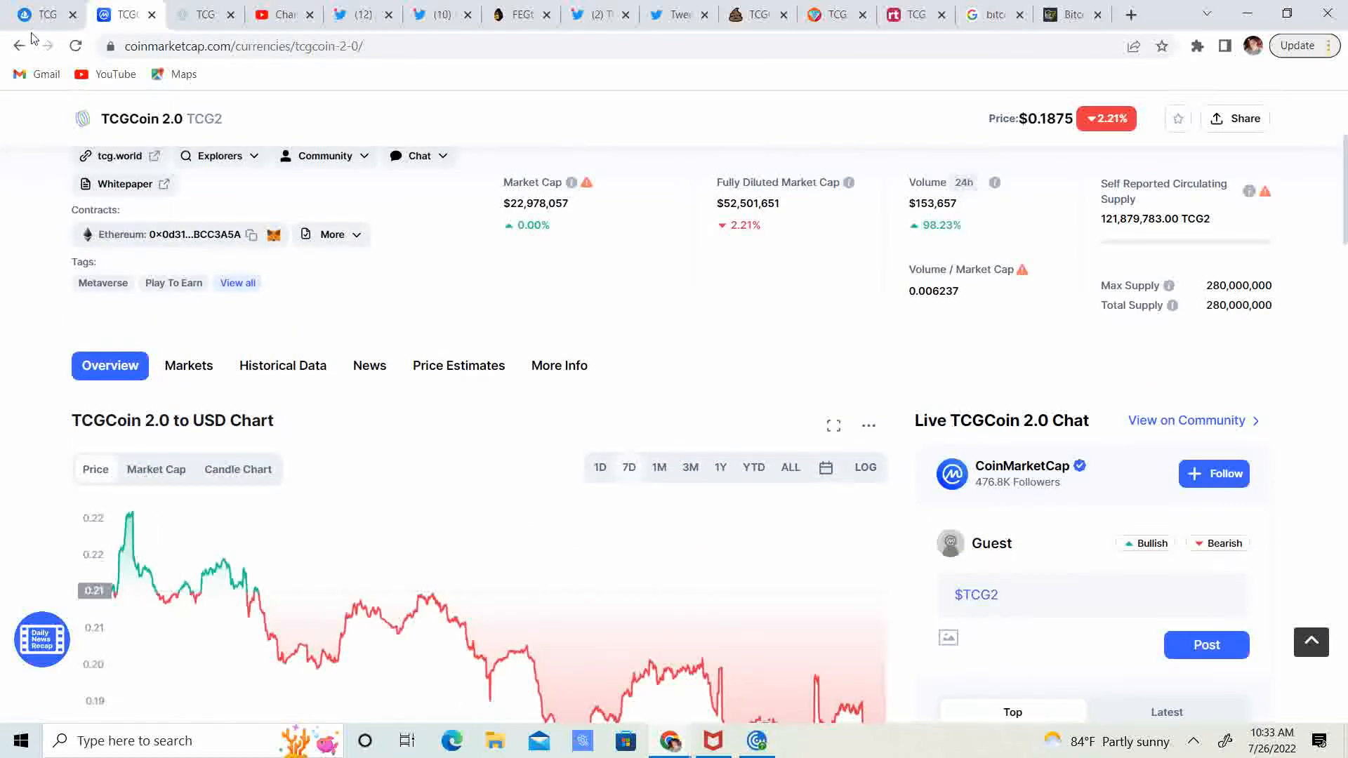
pyautogui.scroll(-3)
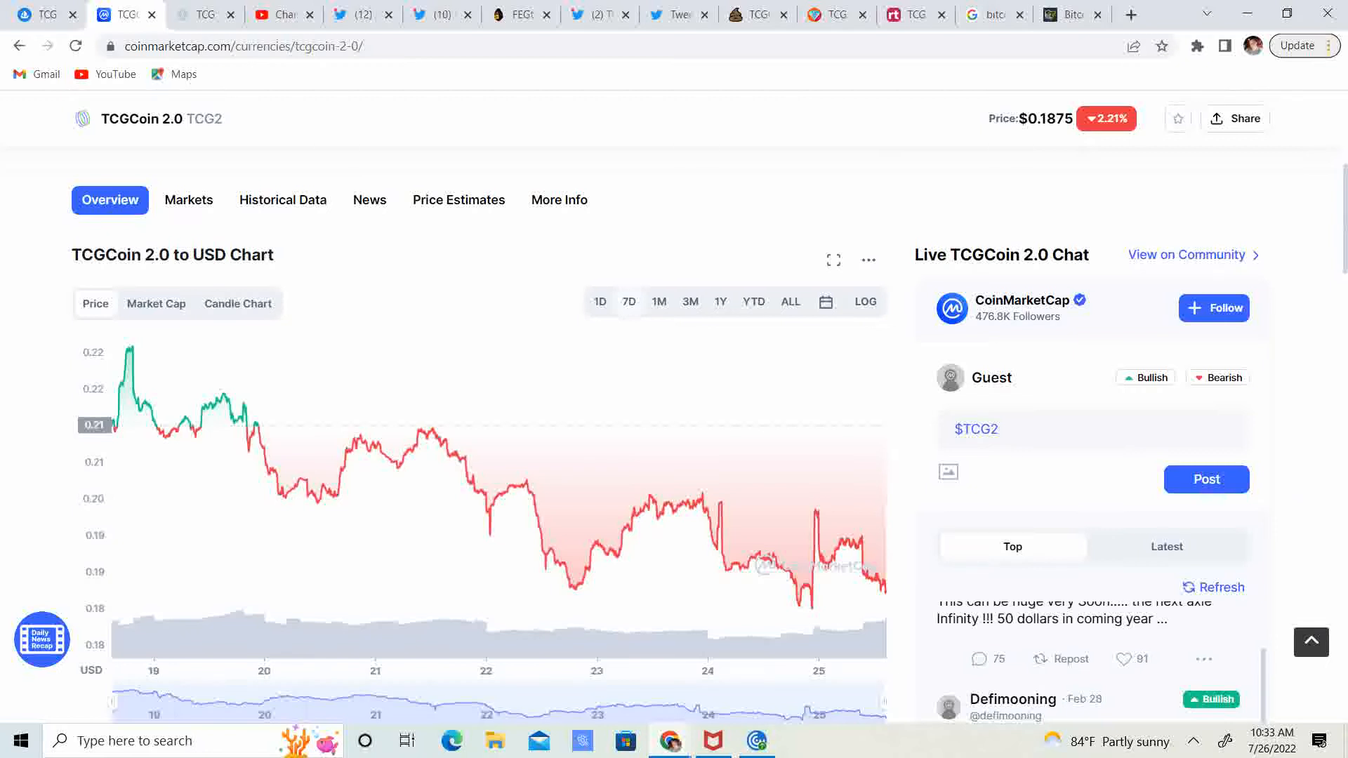
pyautogui.moveTo(432, 435)
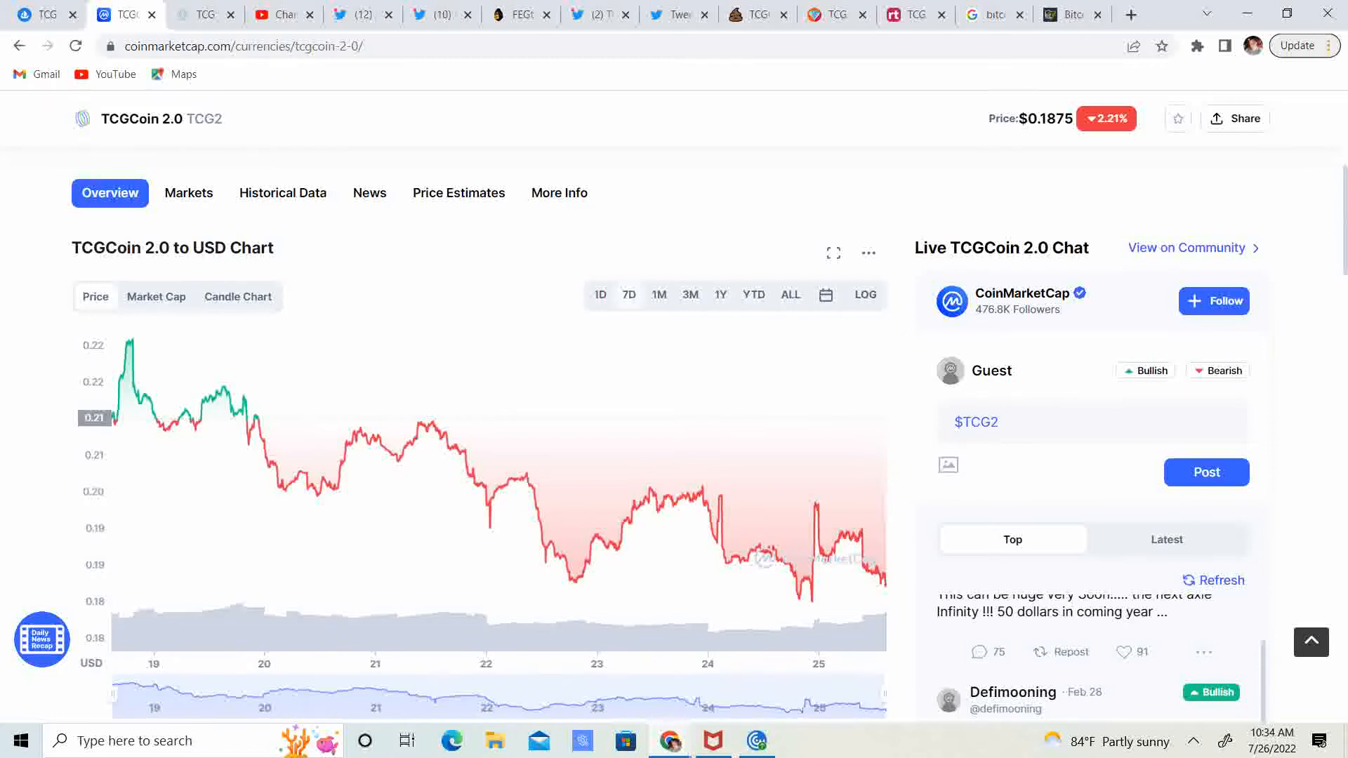
# Step: Scroll the TCGCoin 2.0 page around its price summary with market cap, volume and supply
pyautogui.scroll(3)
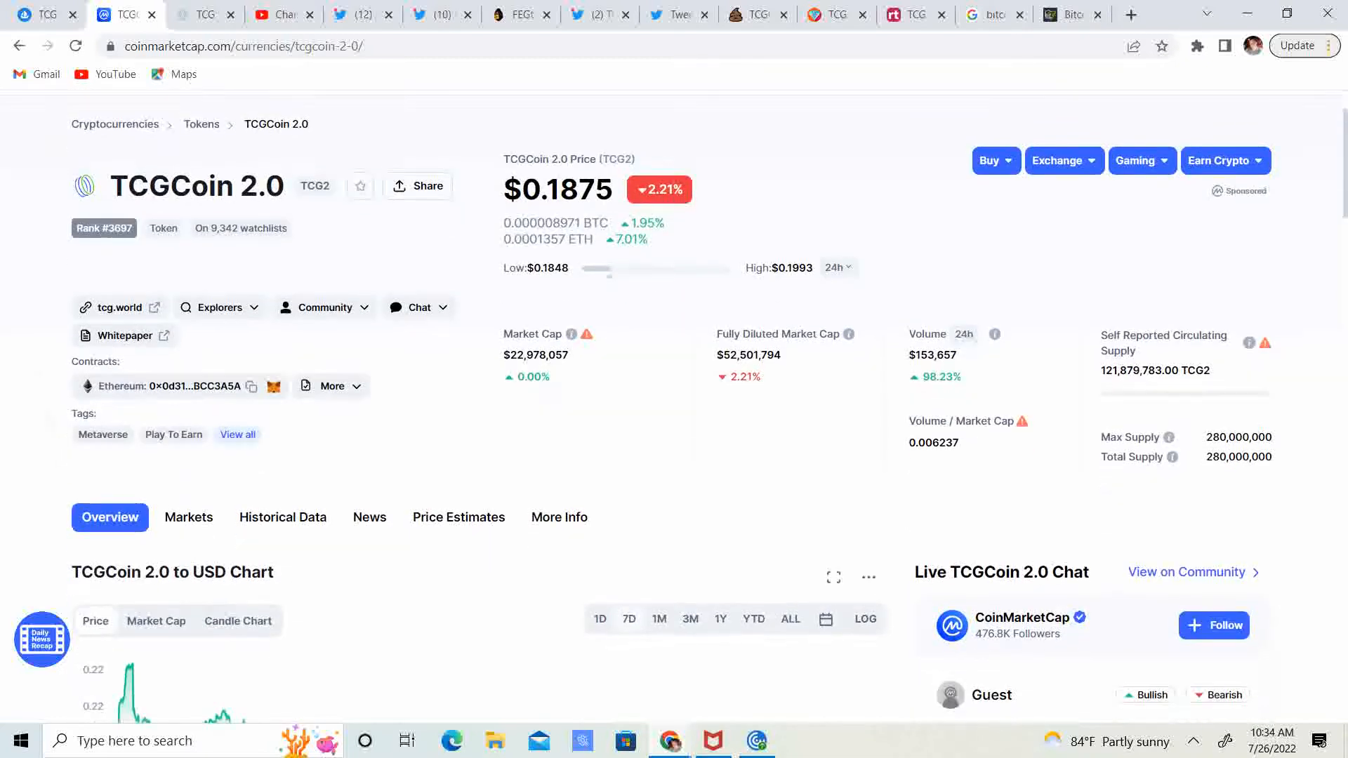
pyautogui.scroll(-3)
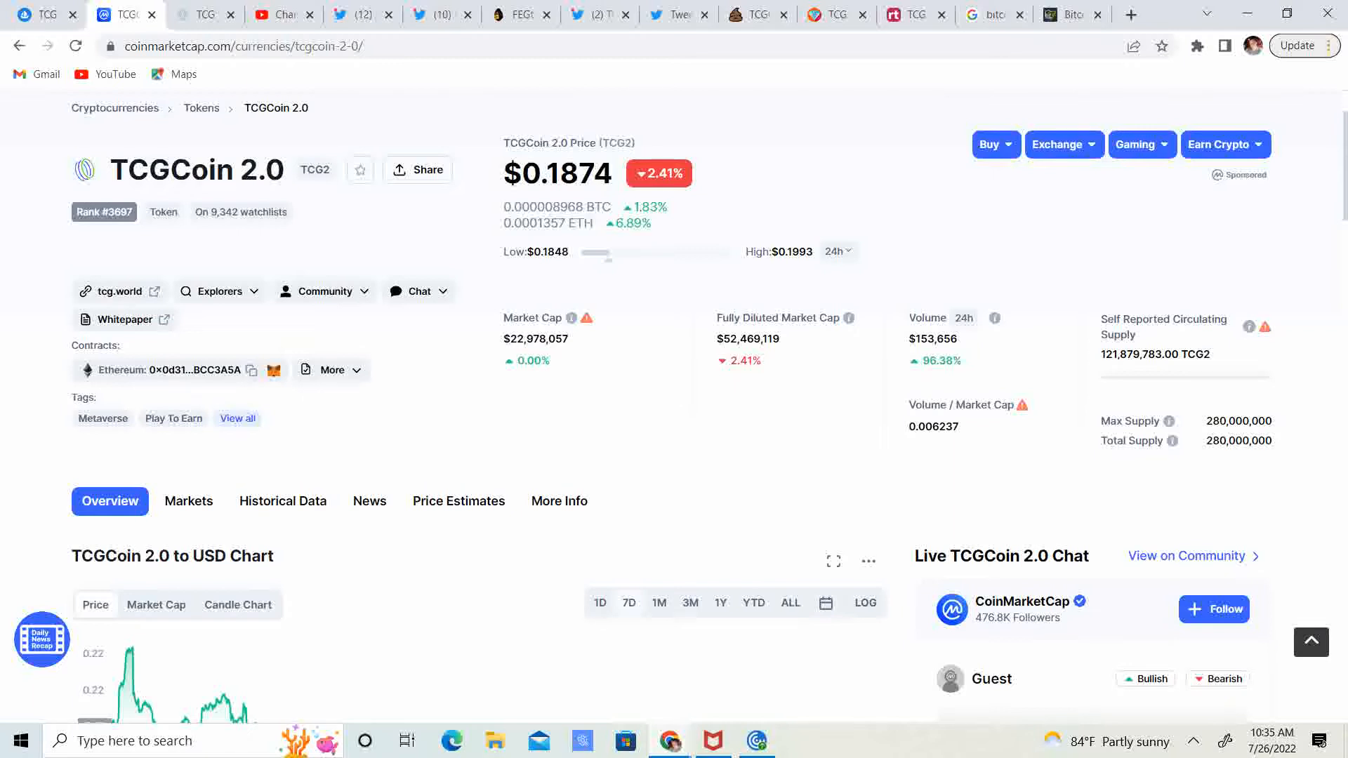
pyautogui.scroll(-3)
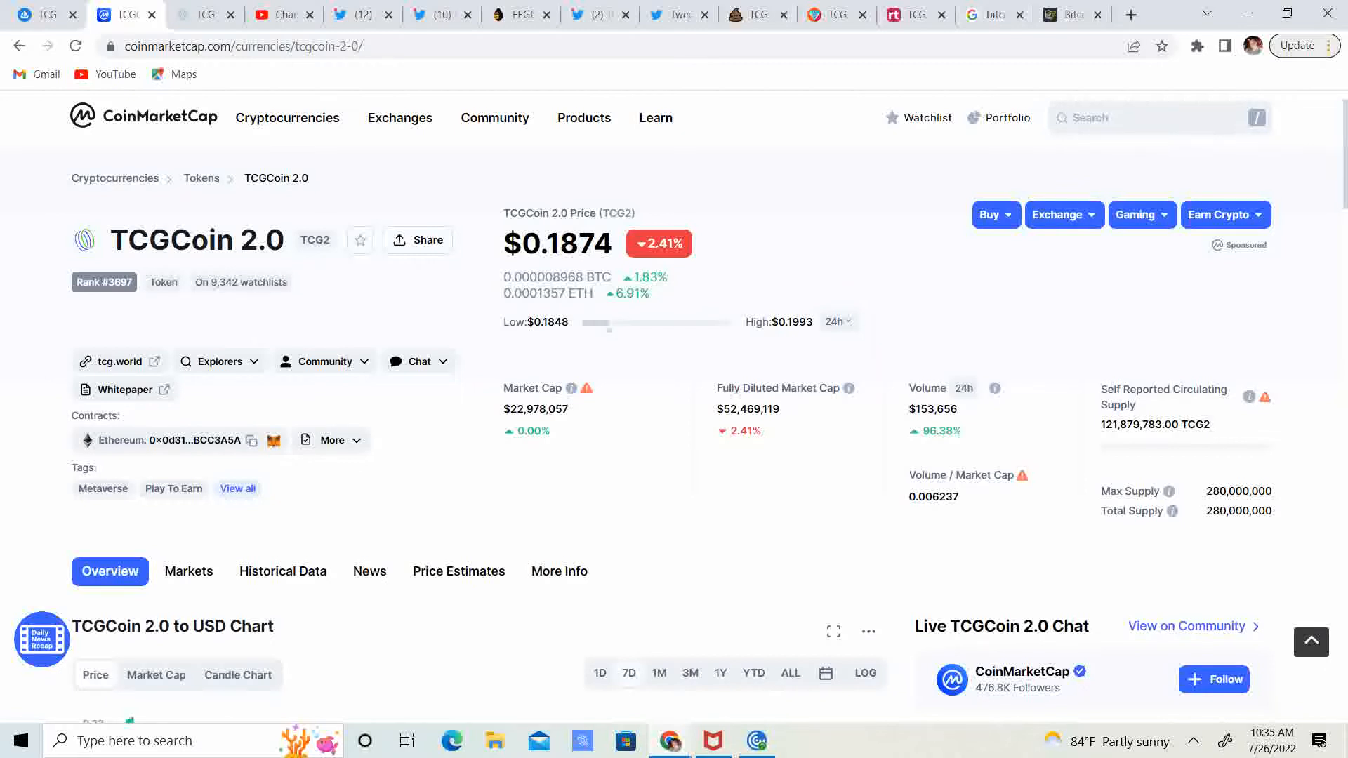
pyautogui.scroll(-3)
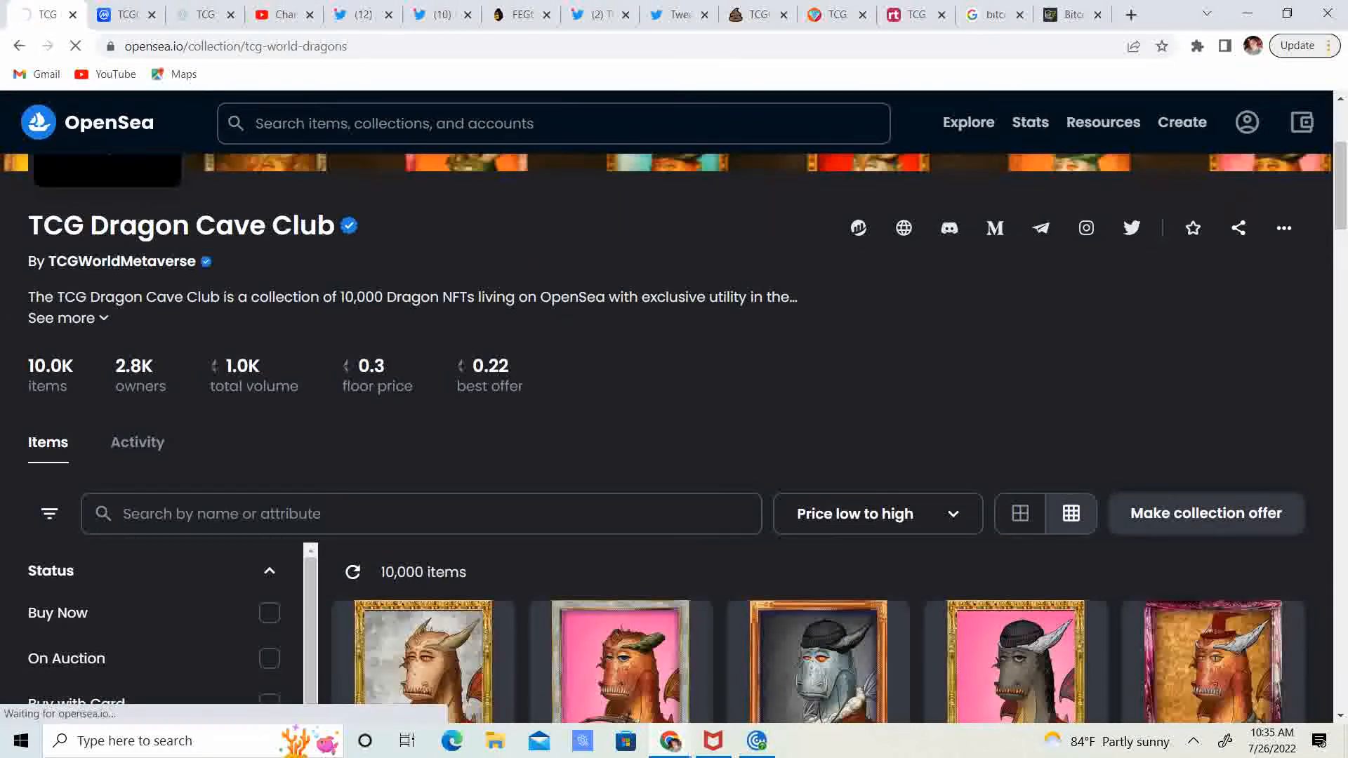
# Step: Scroll the TCG Dragon Cave Club collection page on OpenSea to its owners and floor price stats
pyautogui.scroll(3)
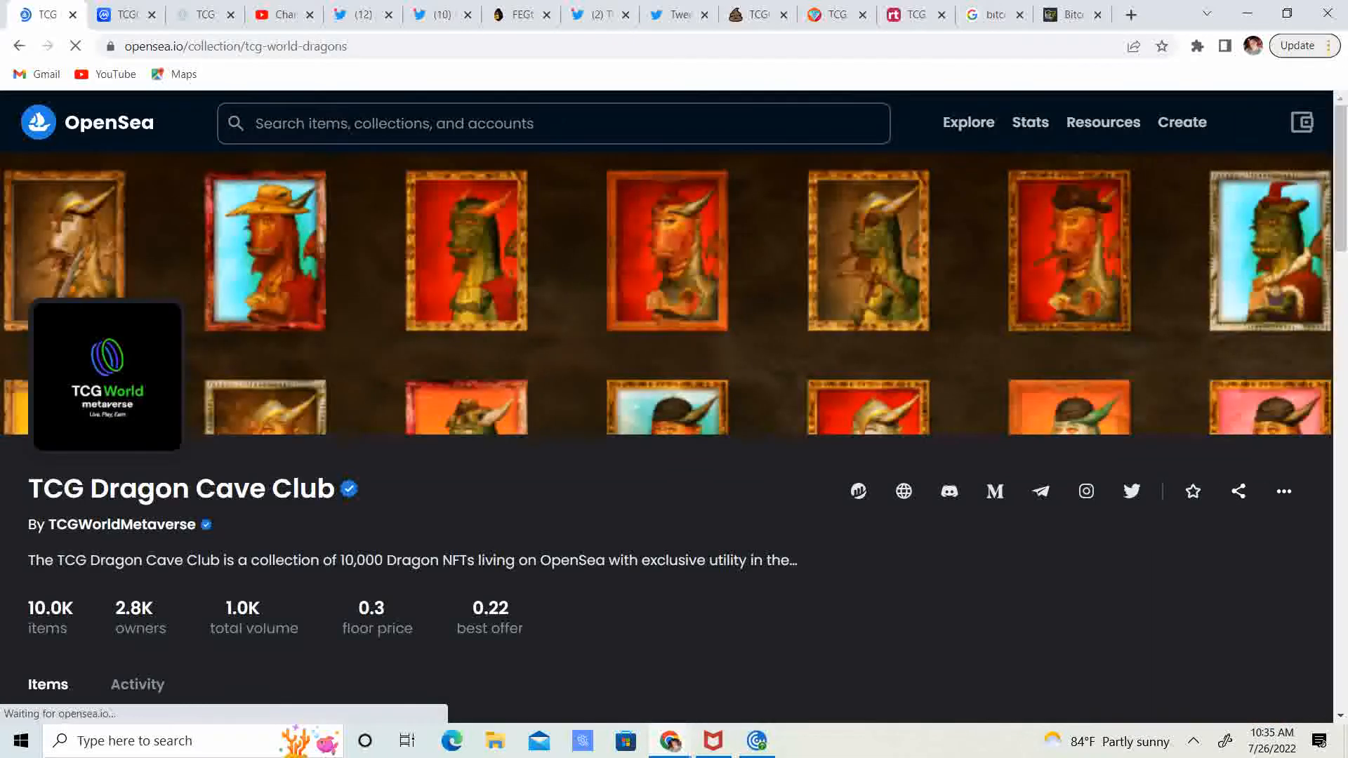
pyautogui.scroll(-3)
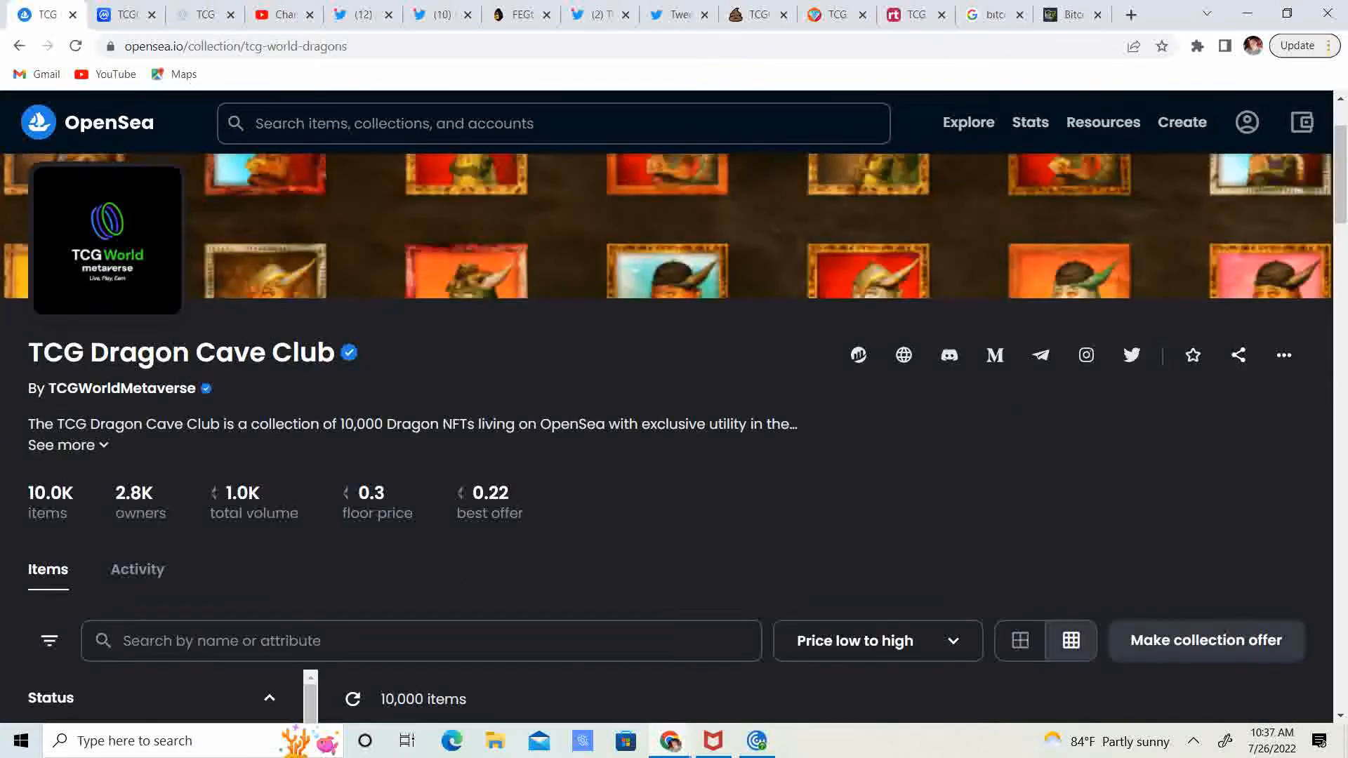
pyautogui.scroll(-3)
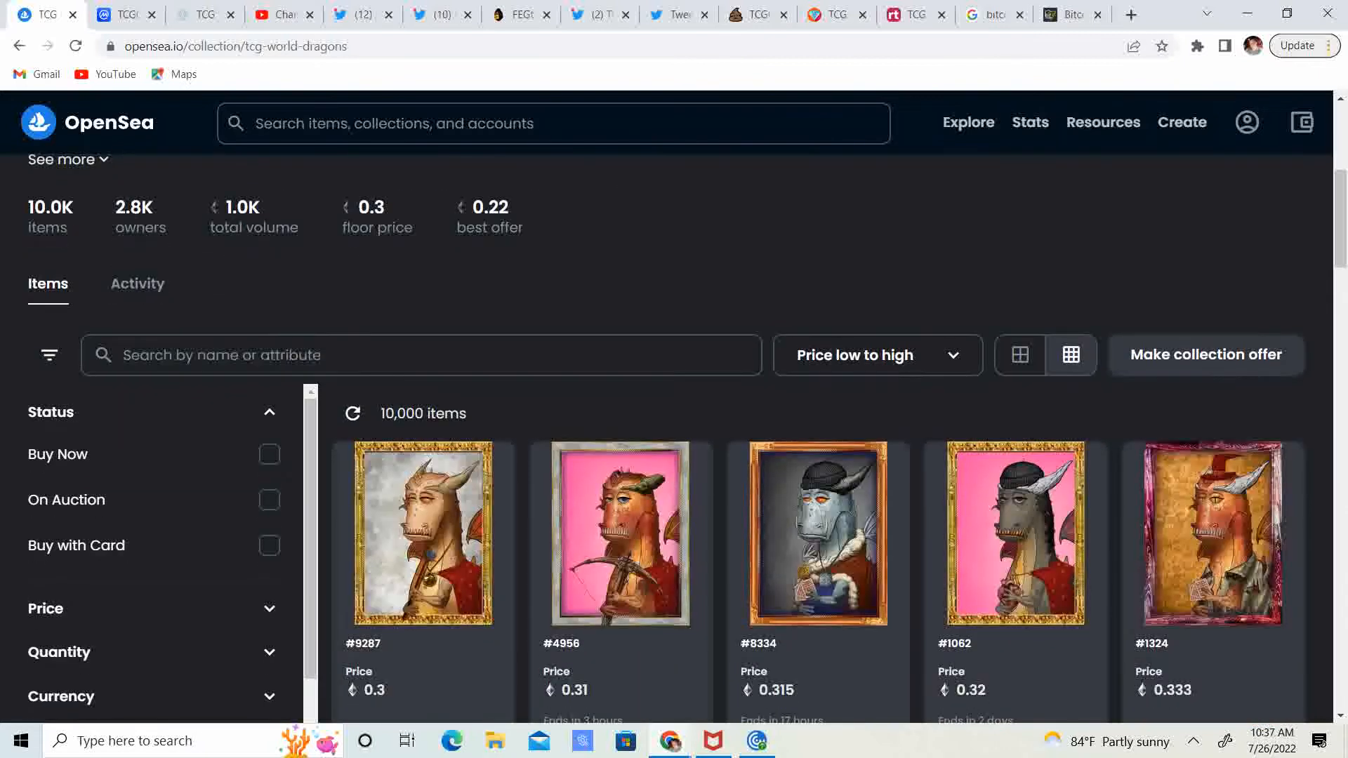
pyautogui.scroll(-3)
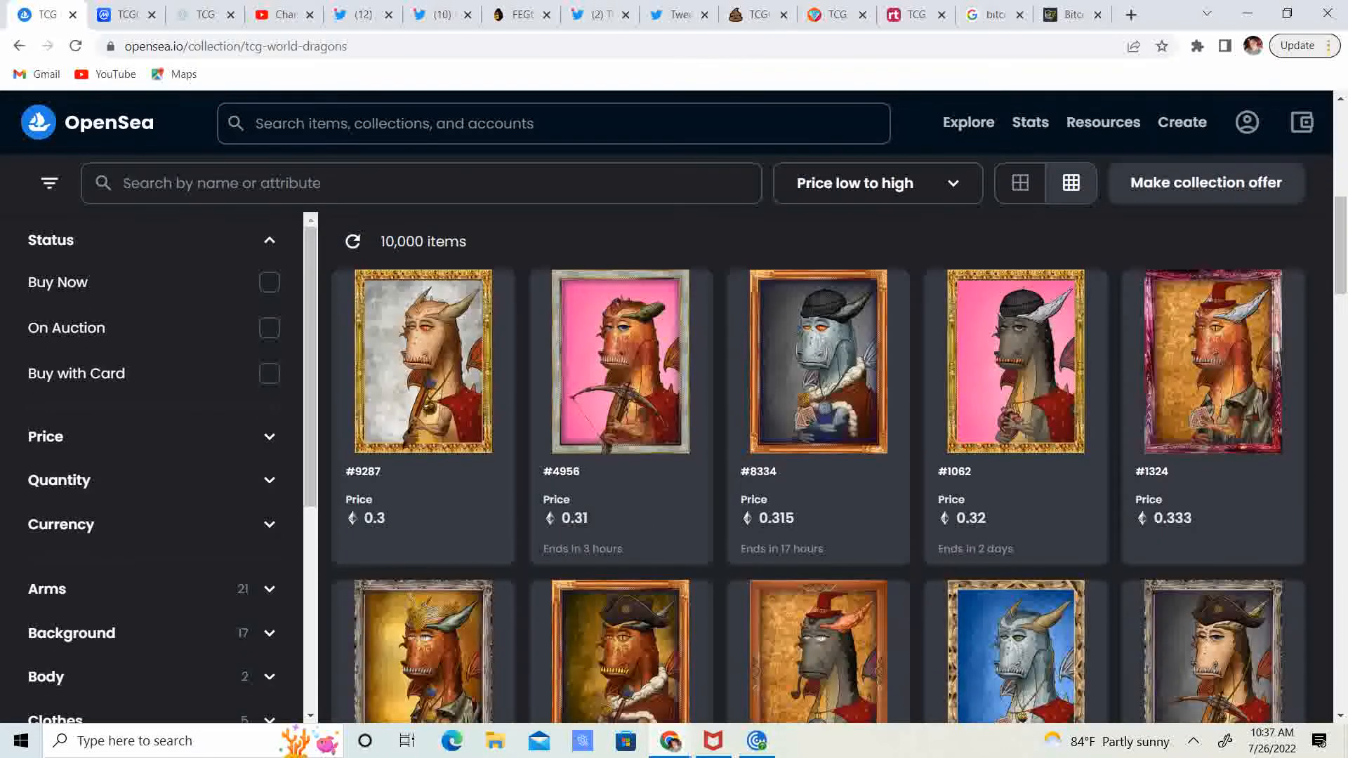
pyautogui.scroll(-3)
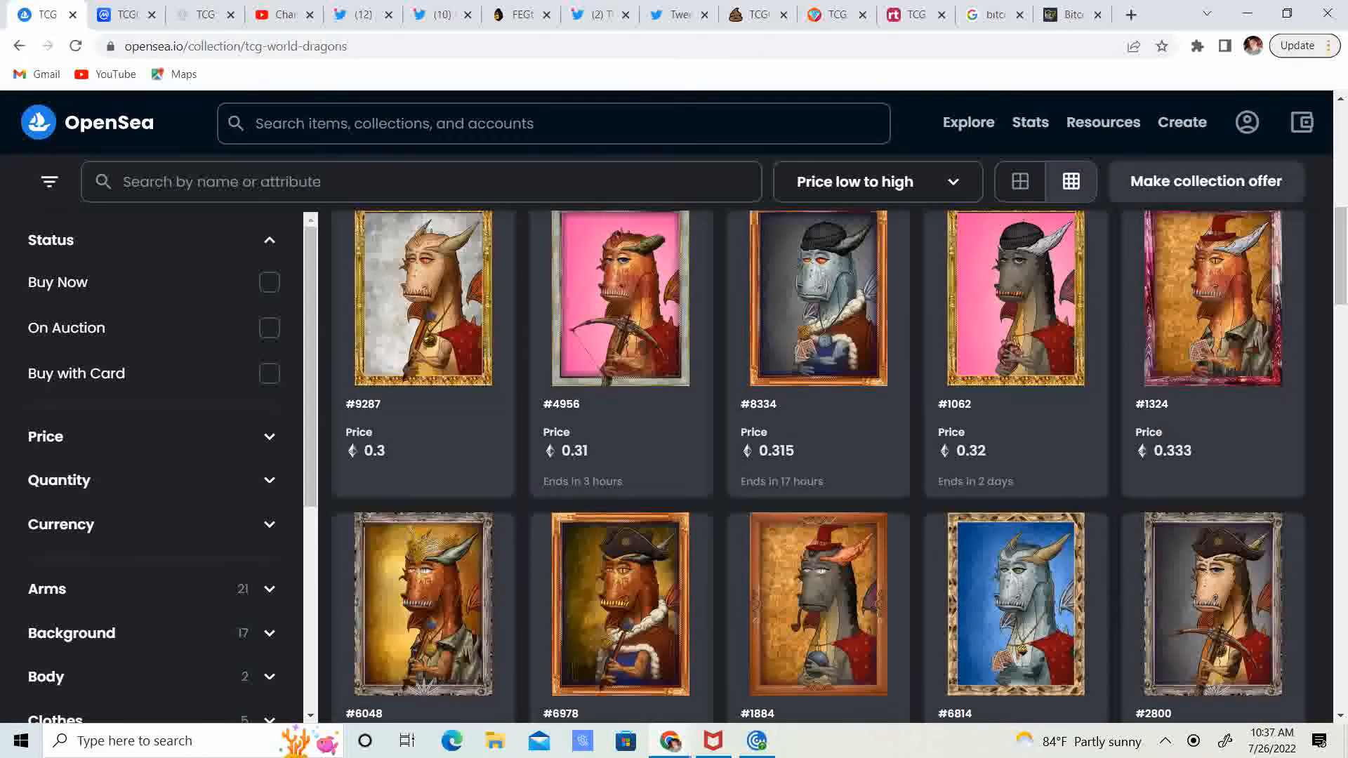
pyautogui.click(423, 298)
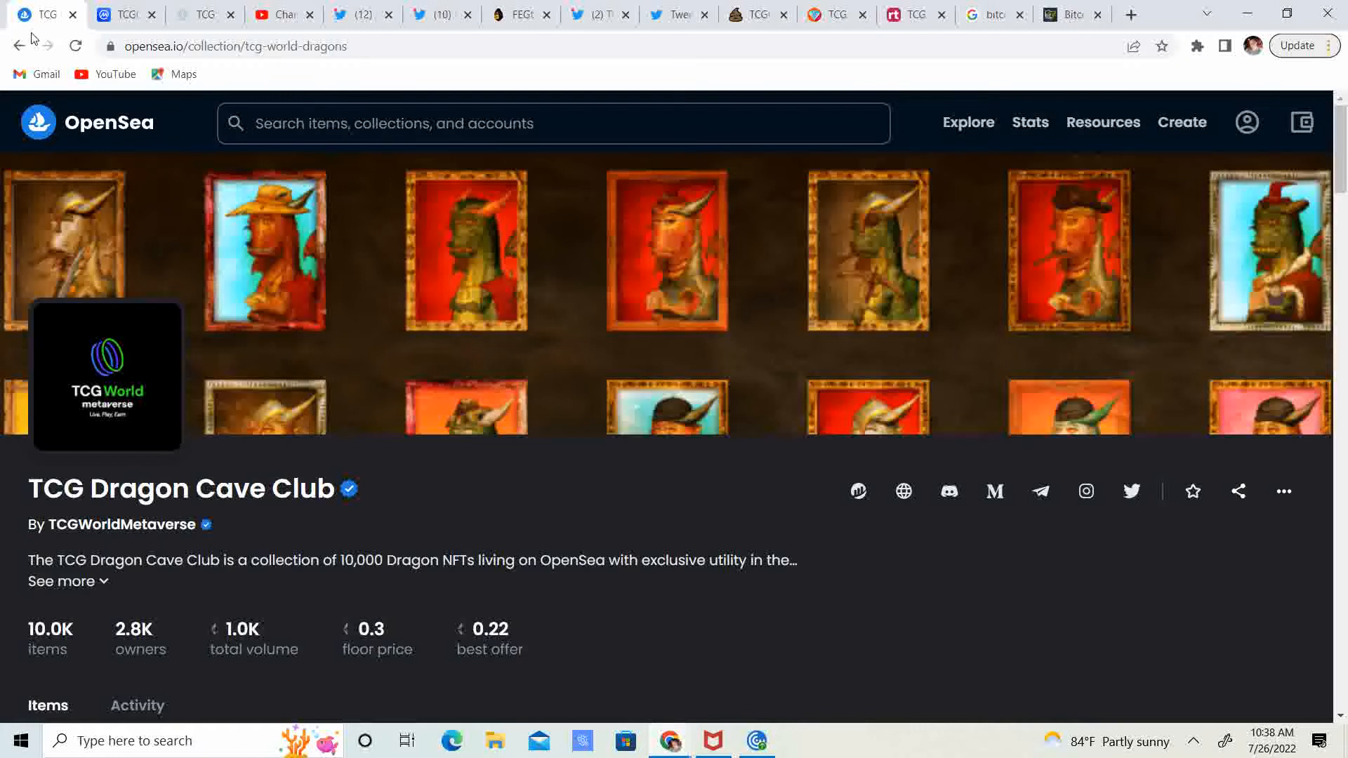
pyautogui.scroll(-3)
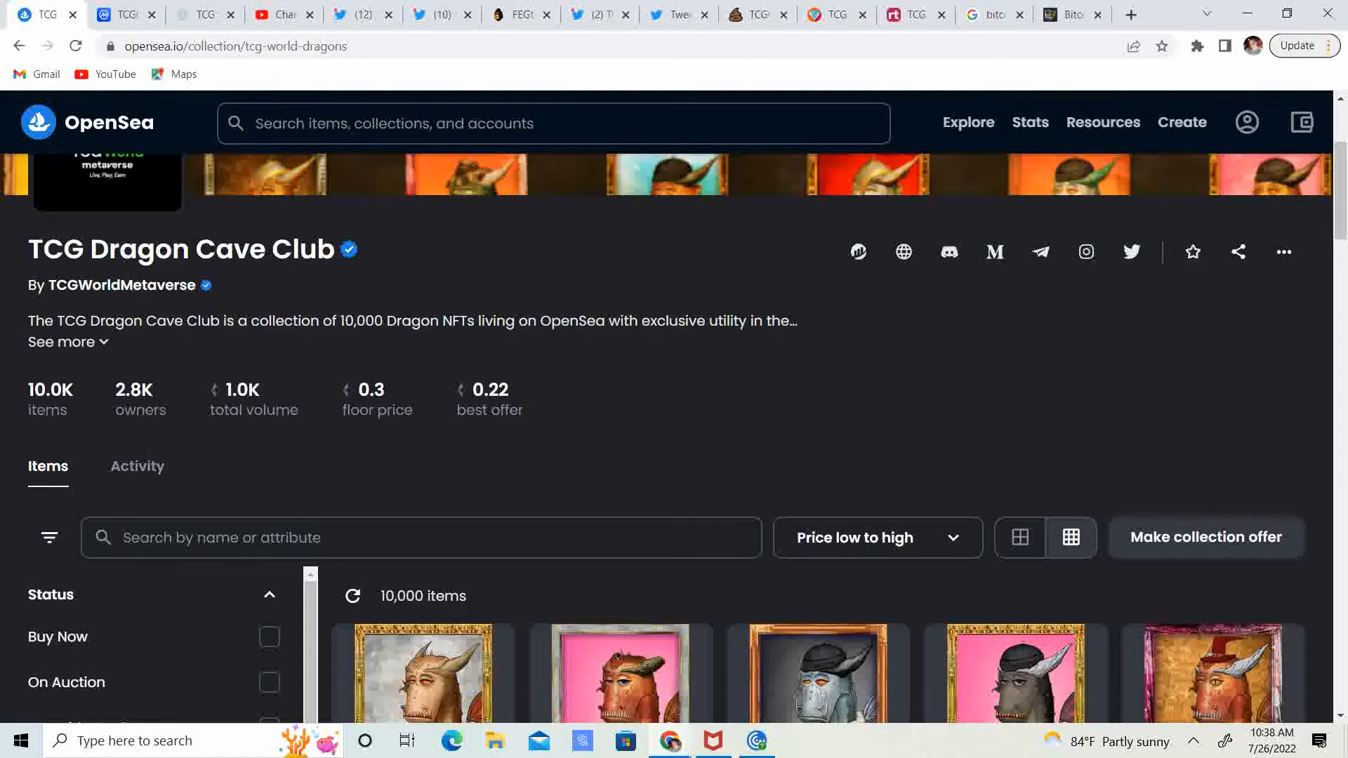
# Step: Stop briefly on the TCG World homepage, then switch to the OfficialTCGCoin Twitter profile
pyautogui.click(203, 14)
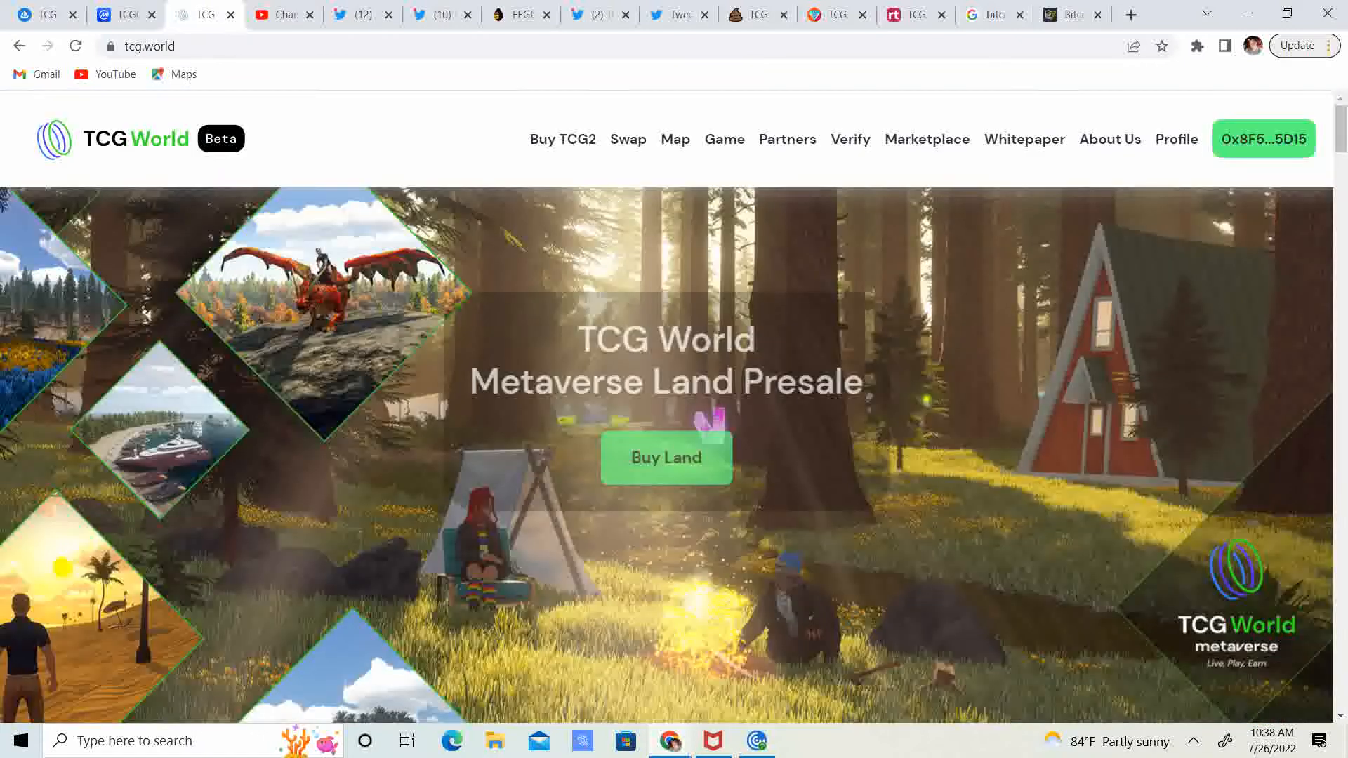
pyautogui.click(358, 14)
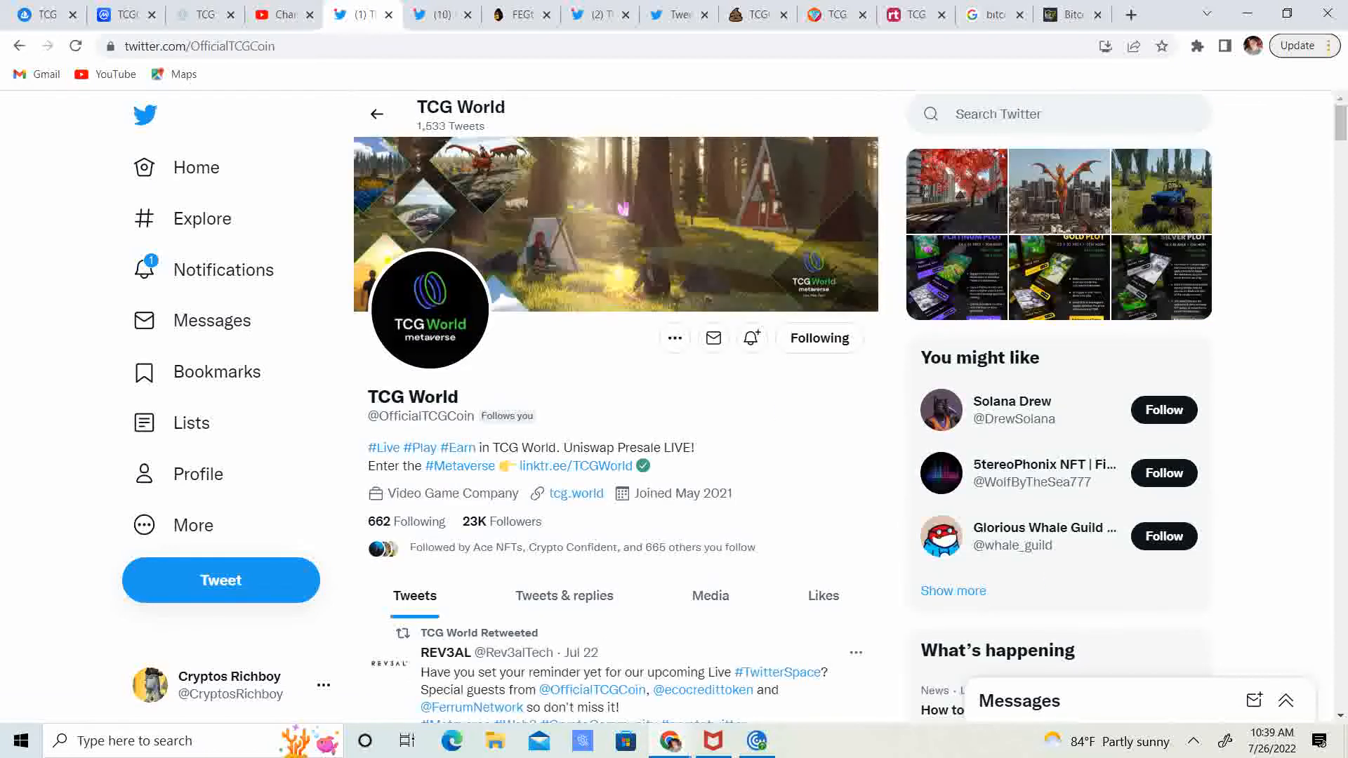
# Step: Scroll down TCG World's timeline toward the 'Almost GONE!' Asia Gold plots tweet
pyautogui.scroll(-3)
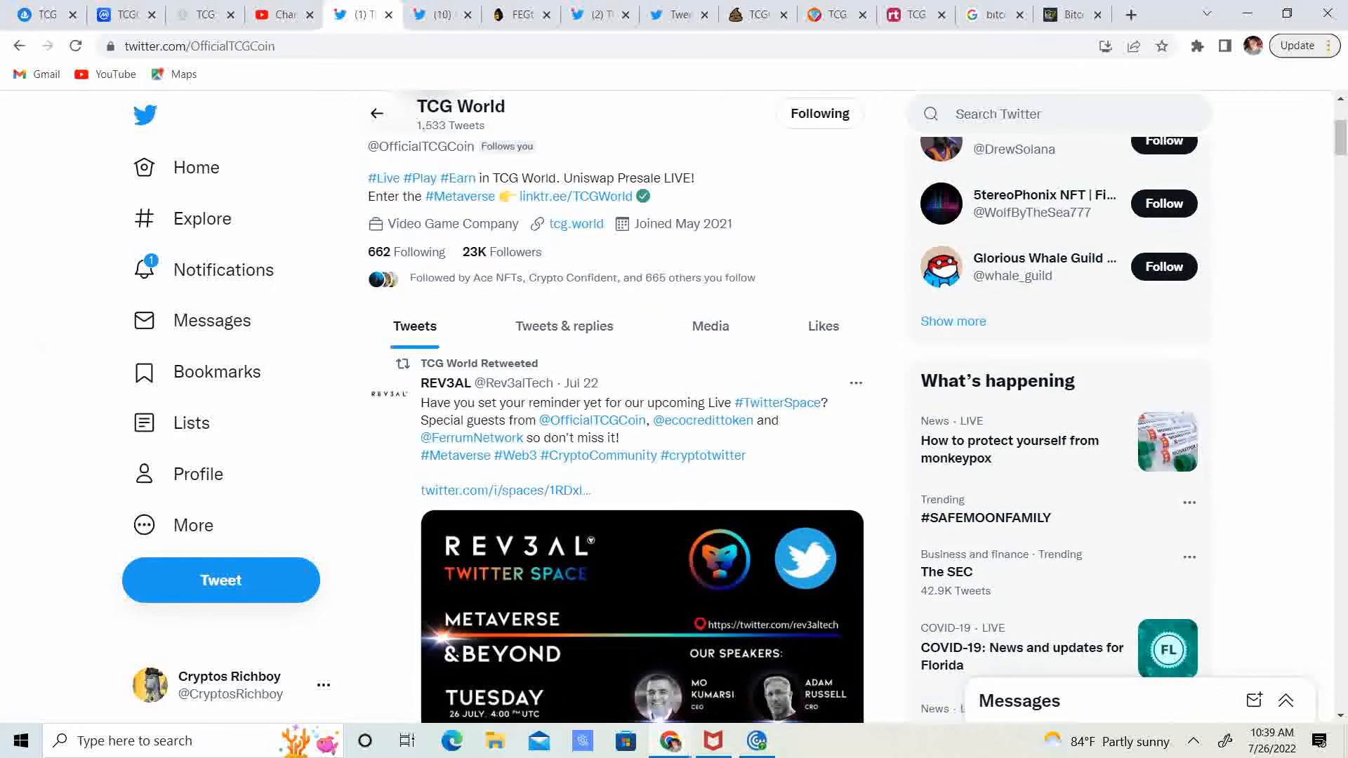
pyautogui.scroll(-3)
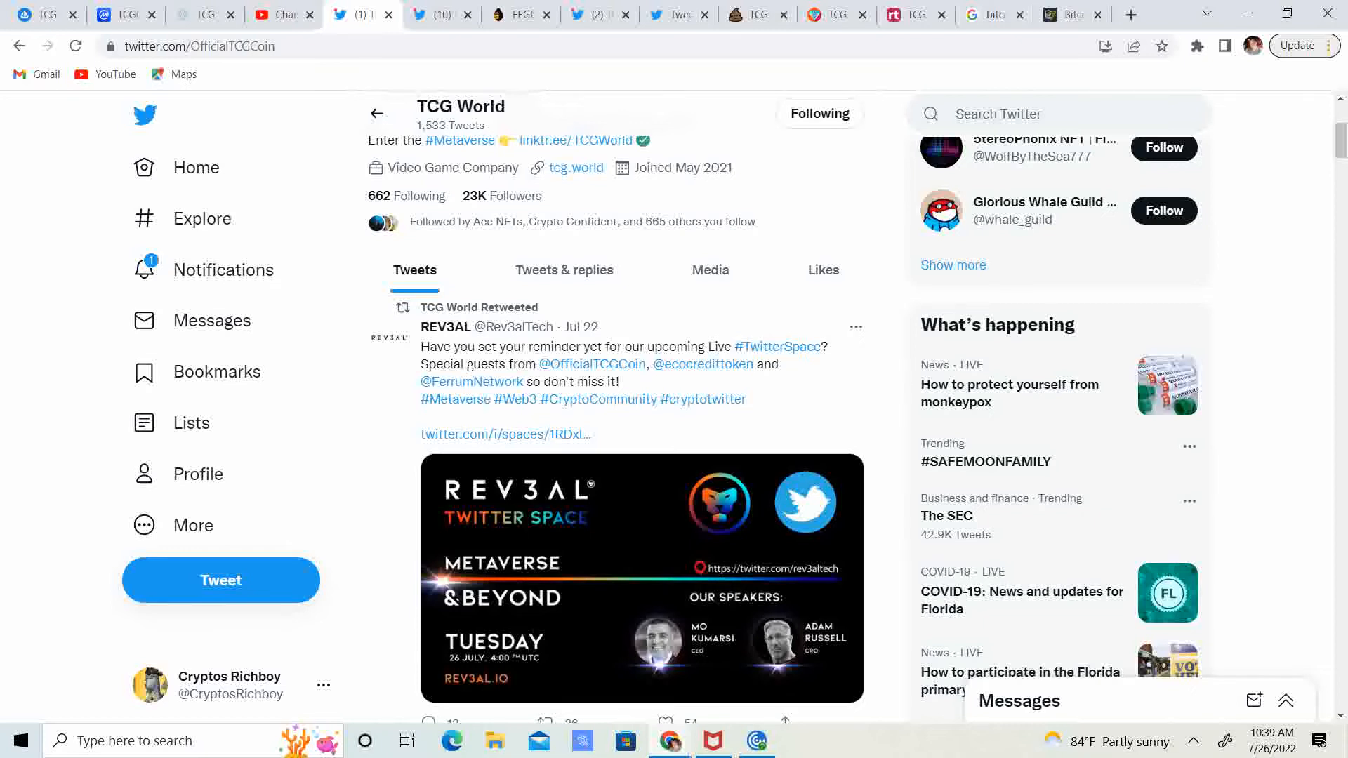
pyautogui.scroll(-3)
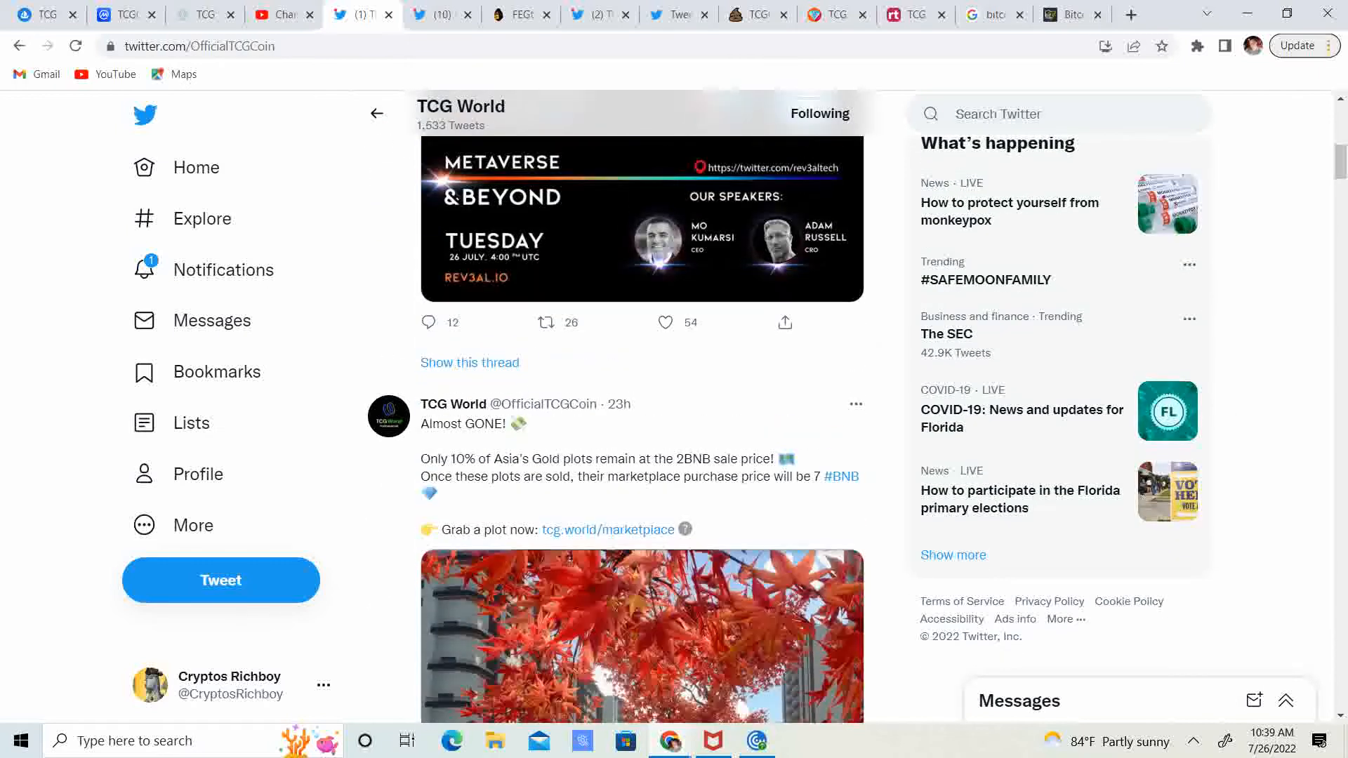
pyautogui.scroll(-3)
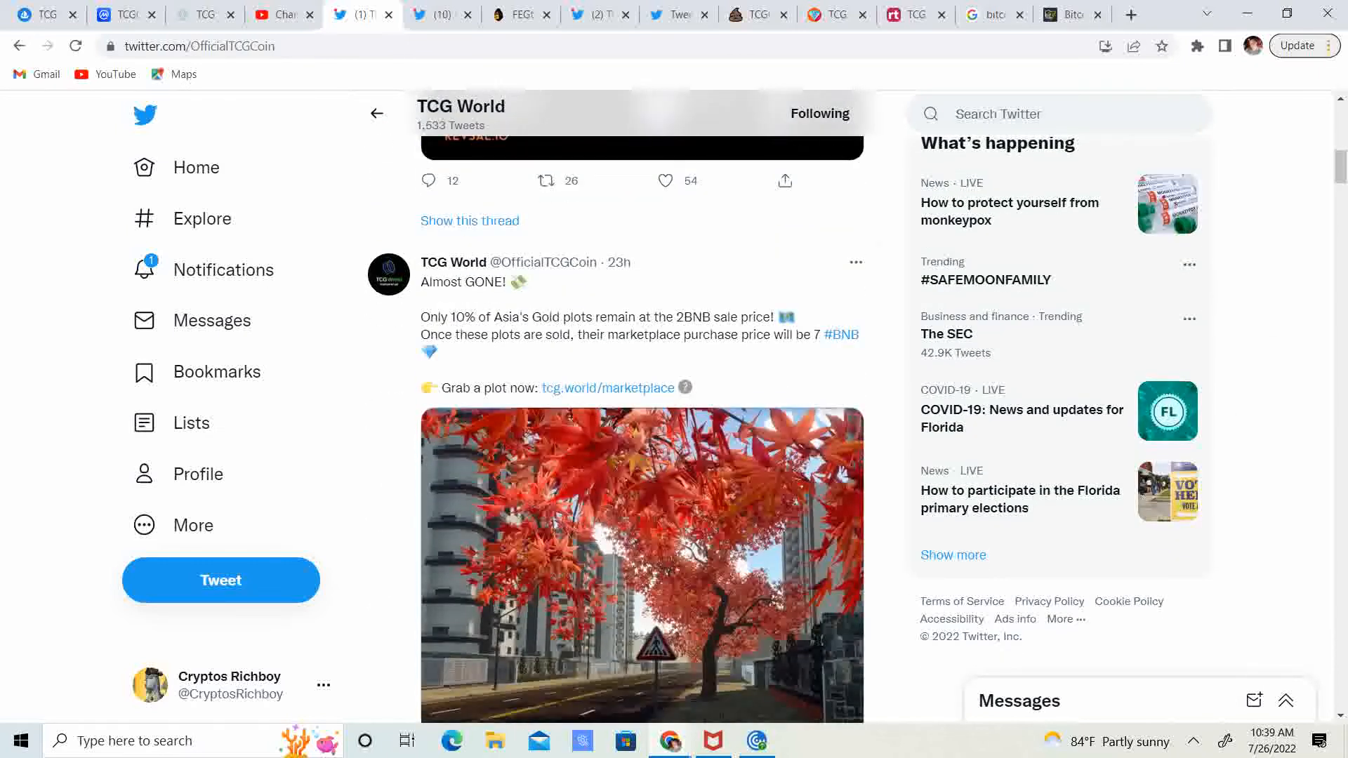
pyautogui.scroll(-3)
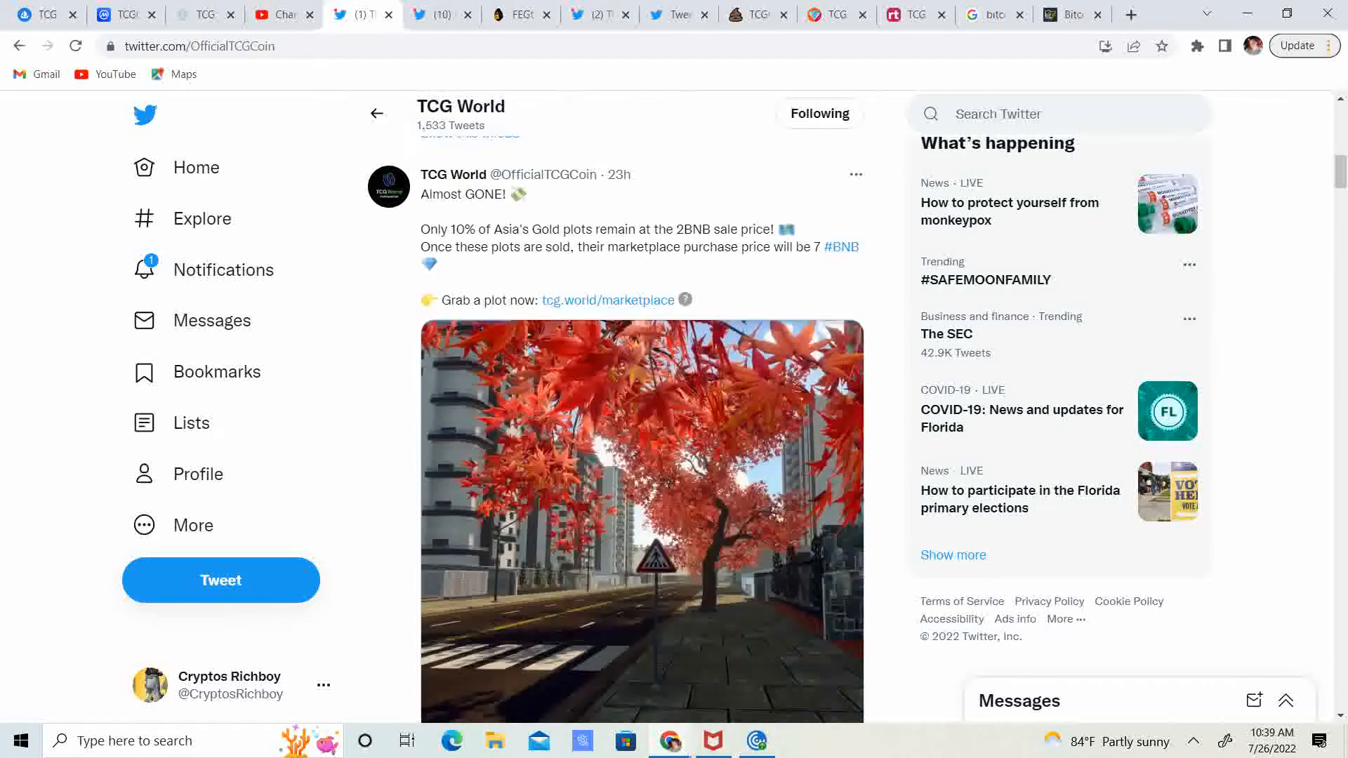
pyautogui.scroll(-3)
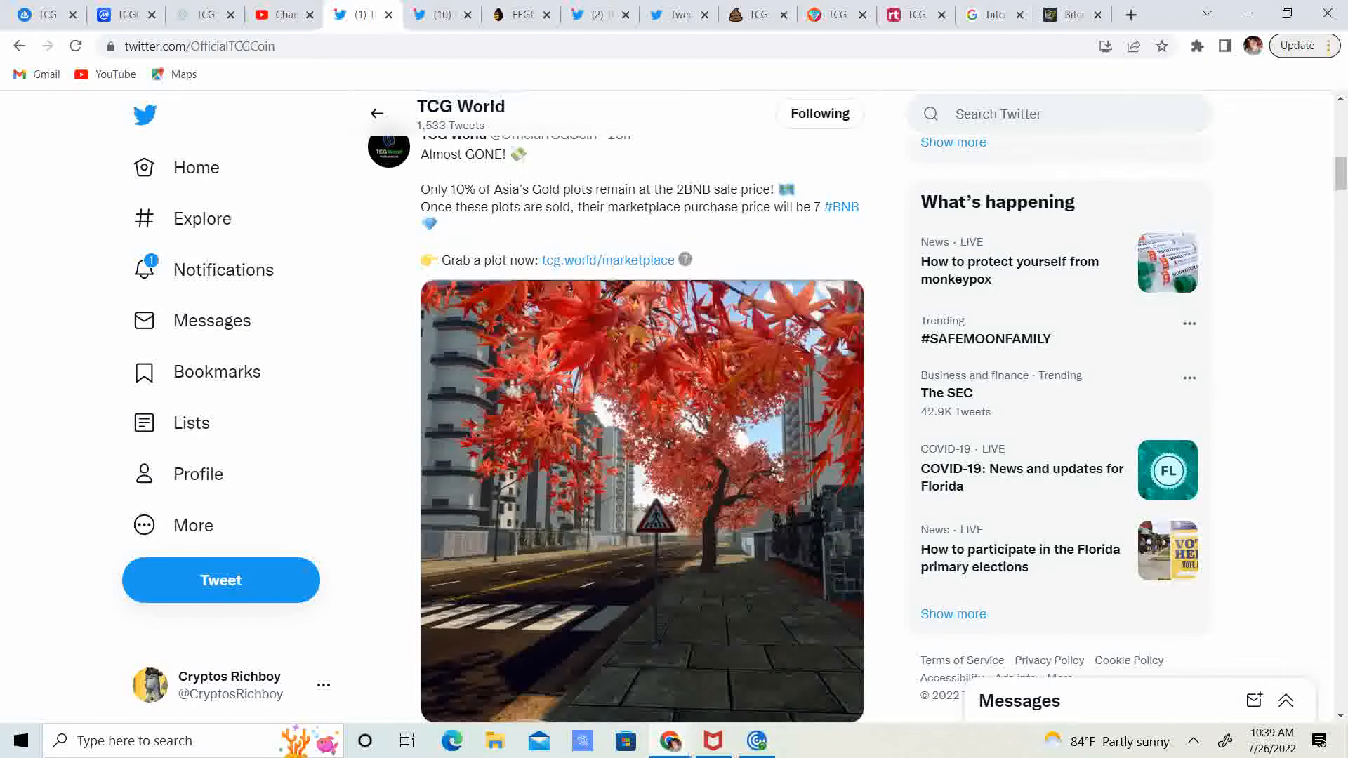
# Step: Continue scrolling past the Gold plots tweet to the Jul 24 metaverse tweet
pyautogui.scroll(-3)
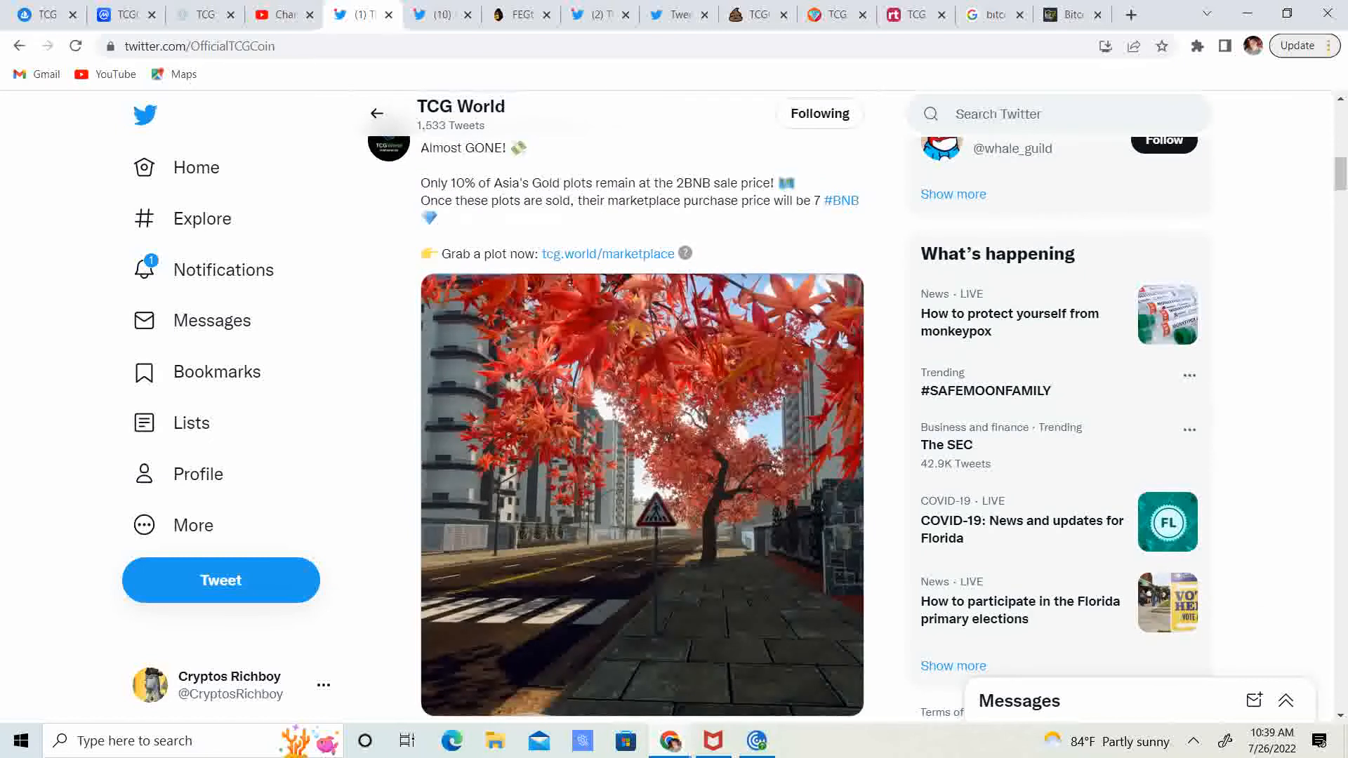
pyautogui.scroll(-3)
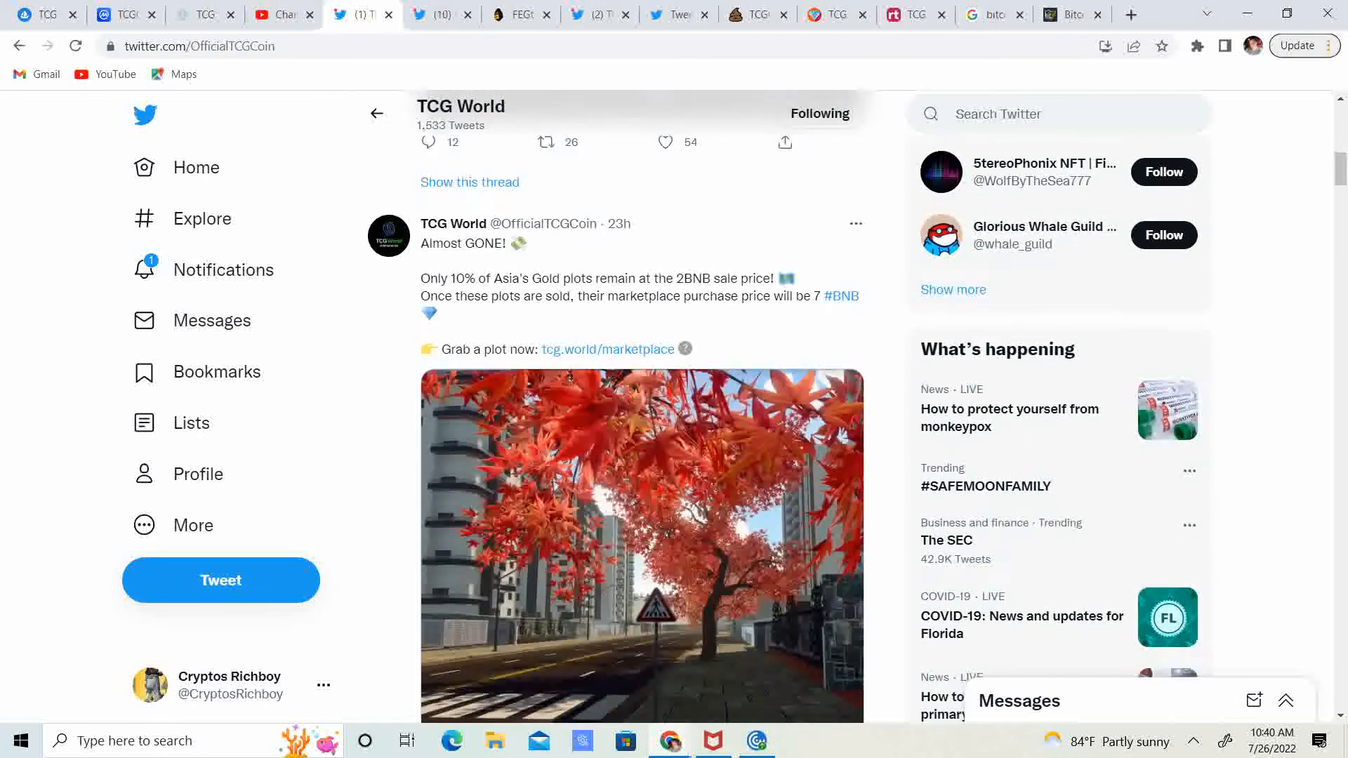
pyautogui.scroll(-3)
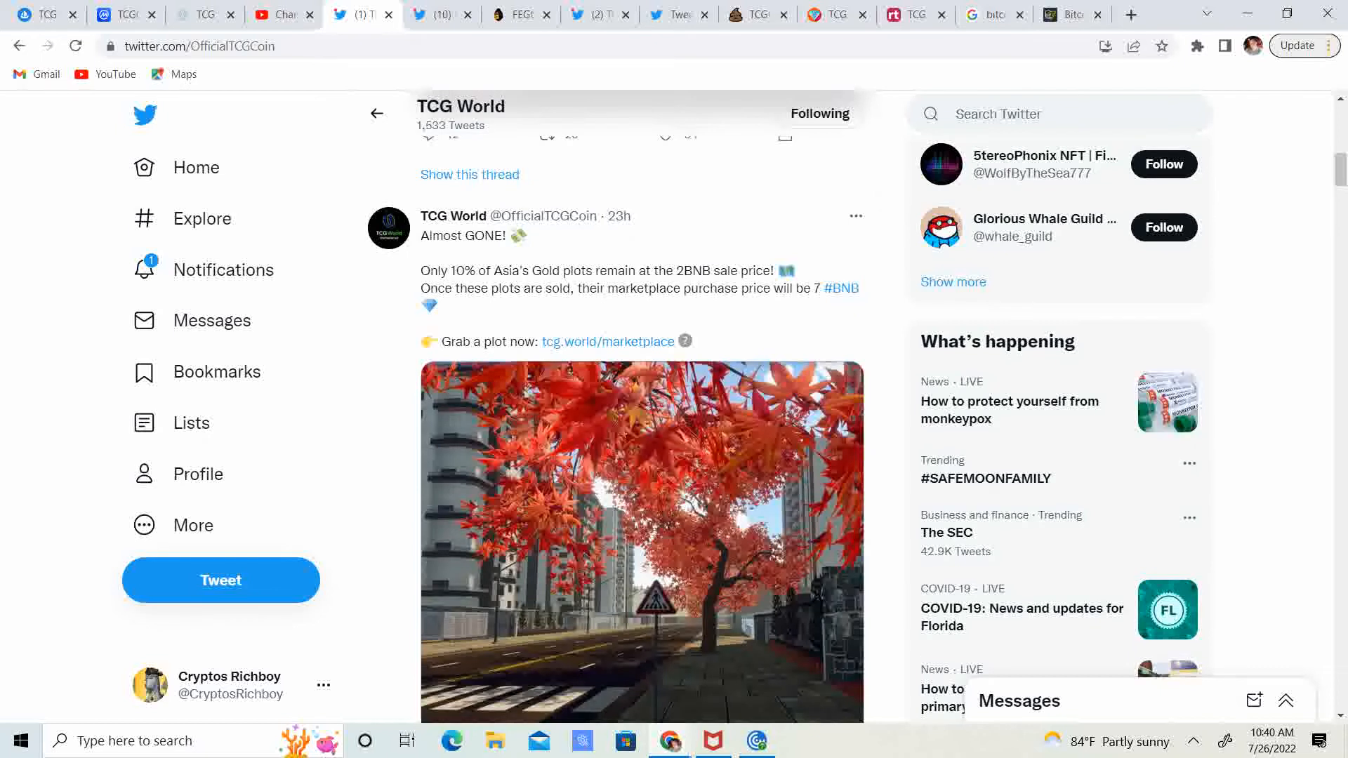
pyautogui.scroll(-3)
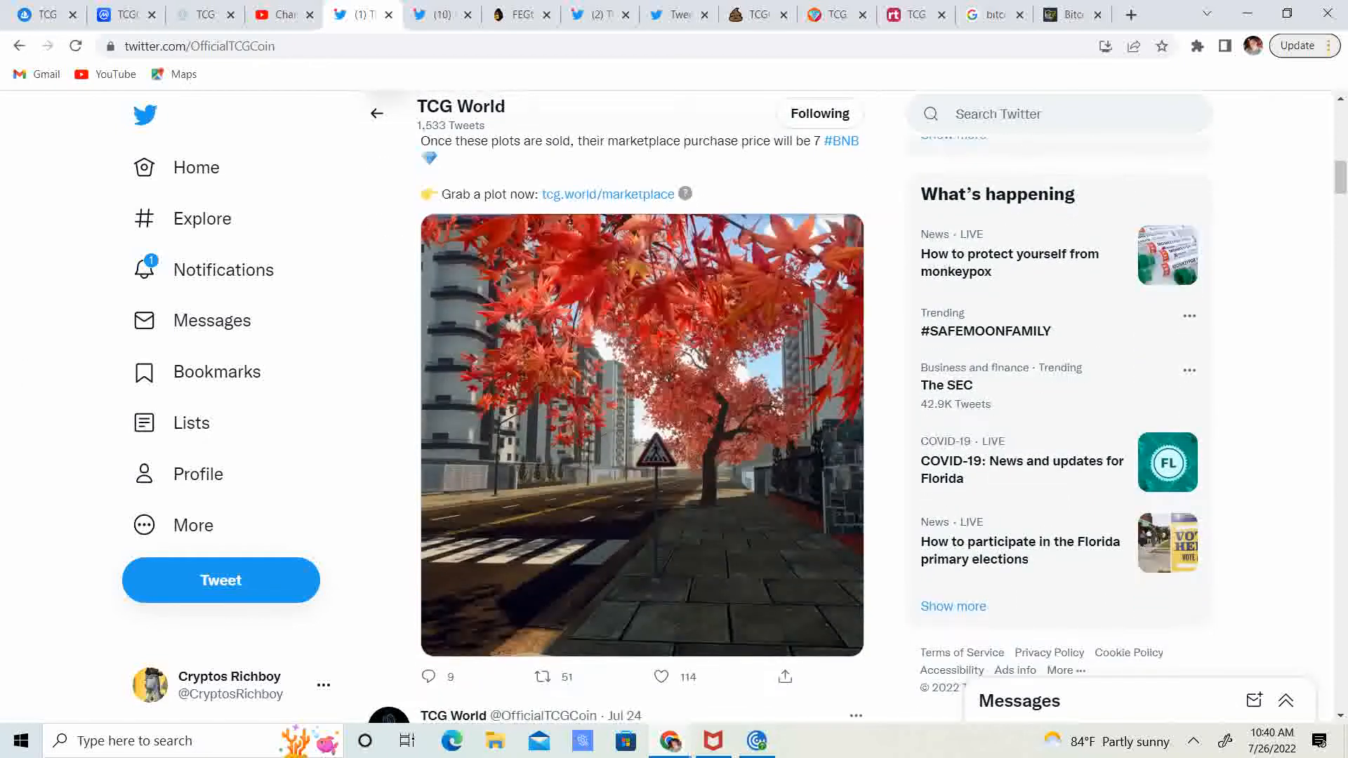
pyautogui.scroll(-3)
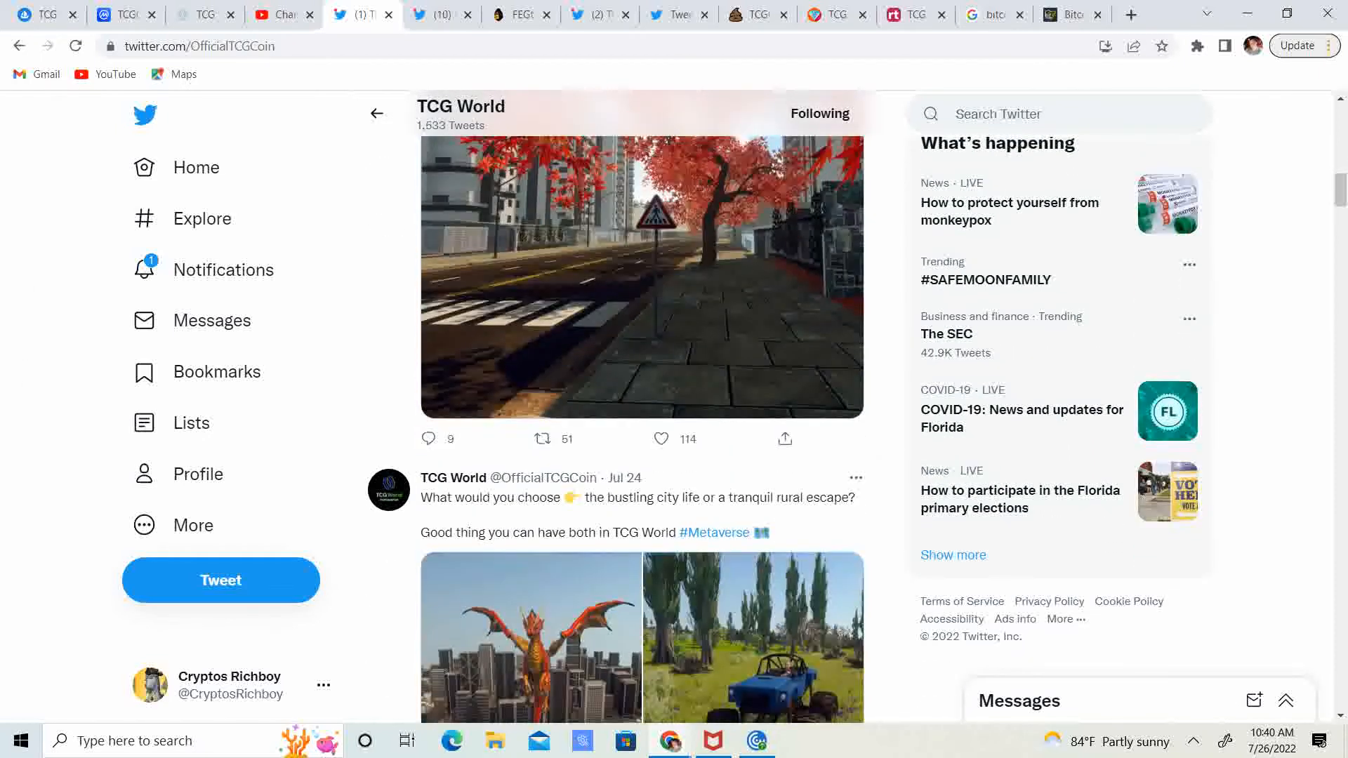
# Step: View the maple tree street image full size and return to the timeline
pyautogui.click(640, 281)
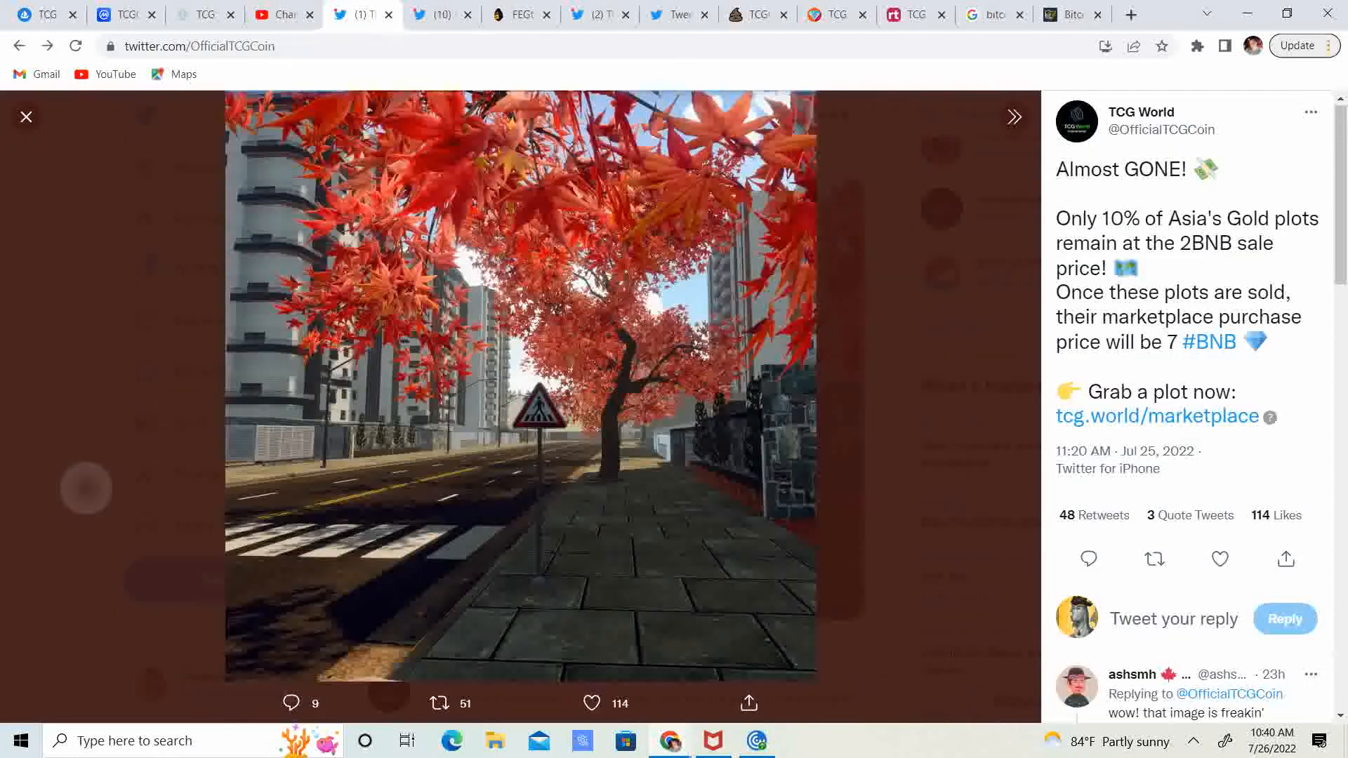
pyautogui.click(25, 116)
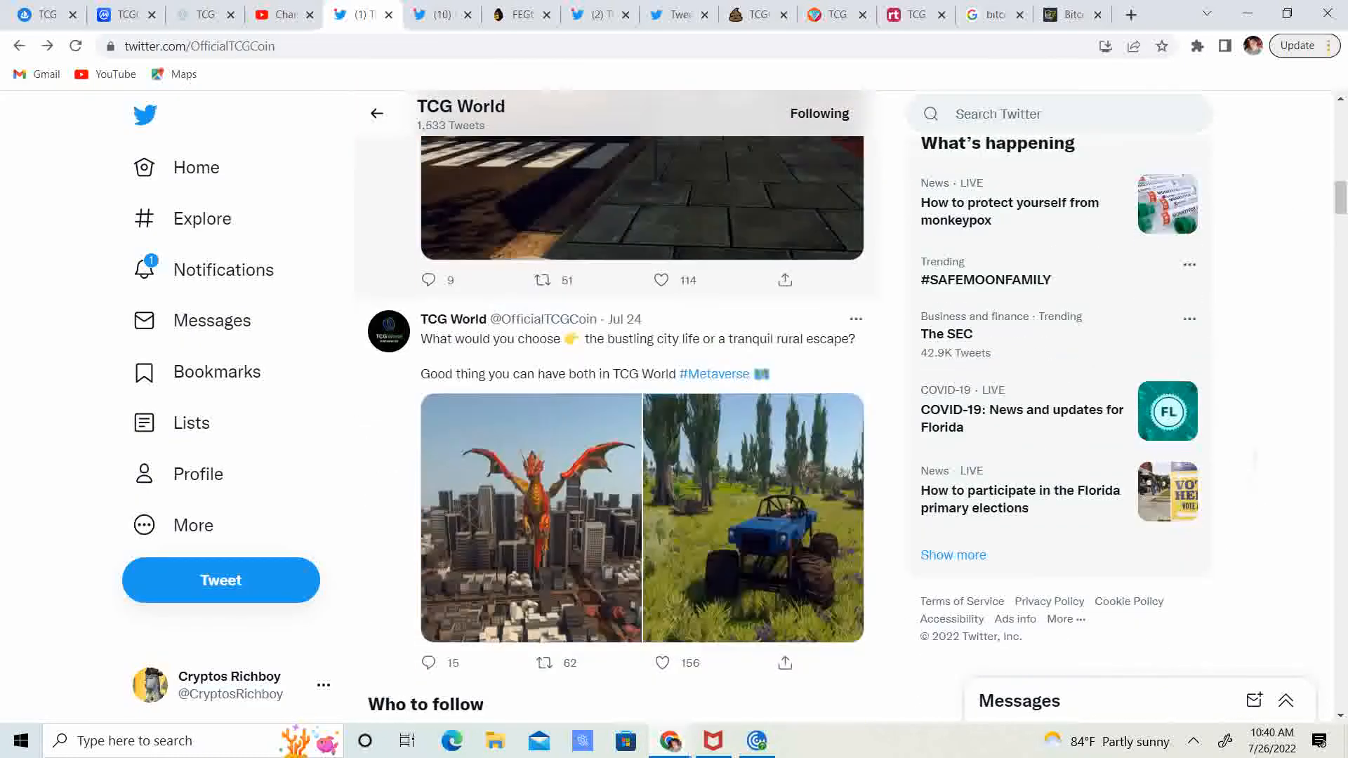
pyautogui.scroll(-3)
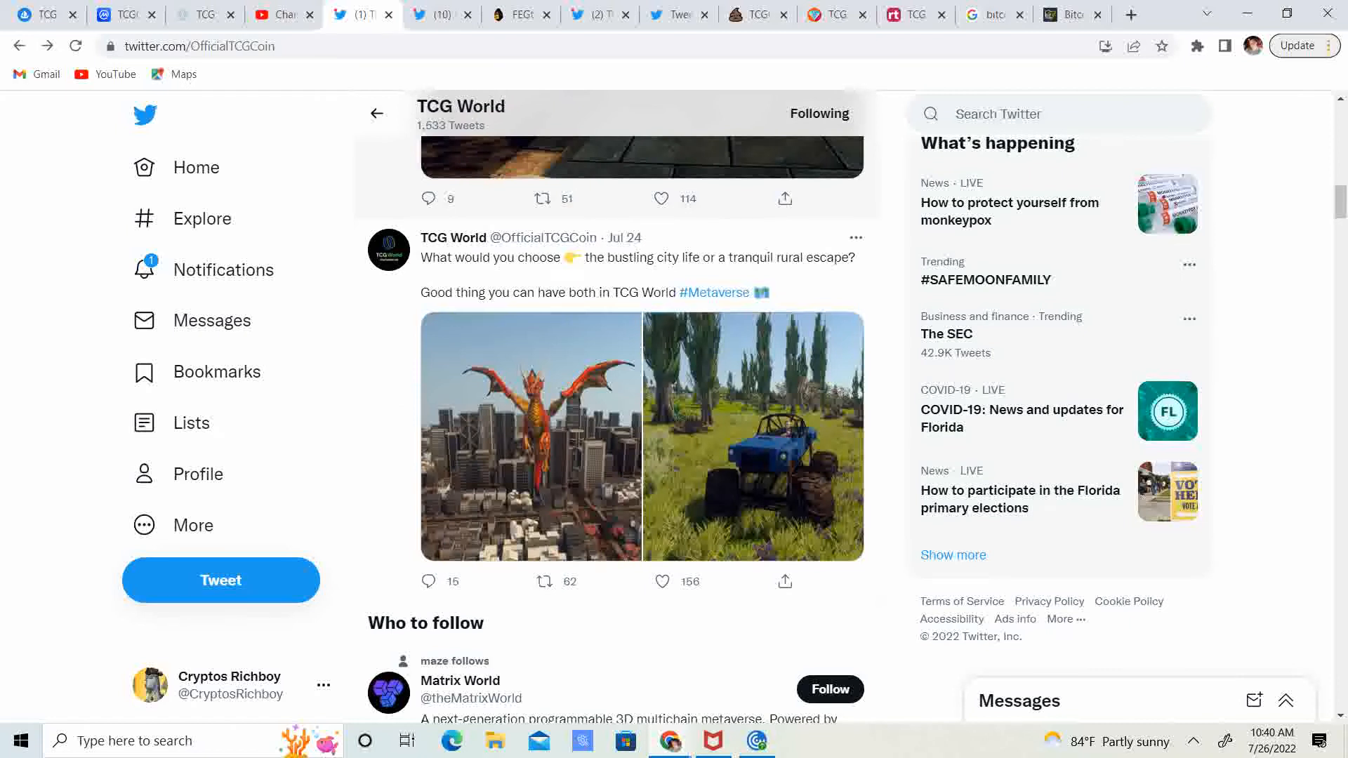
# Step: View the dragon-over-city photo and the blue monster truck photo from the Jul 24 tweet full size
pyautogui.click(529, 435)
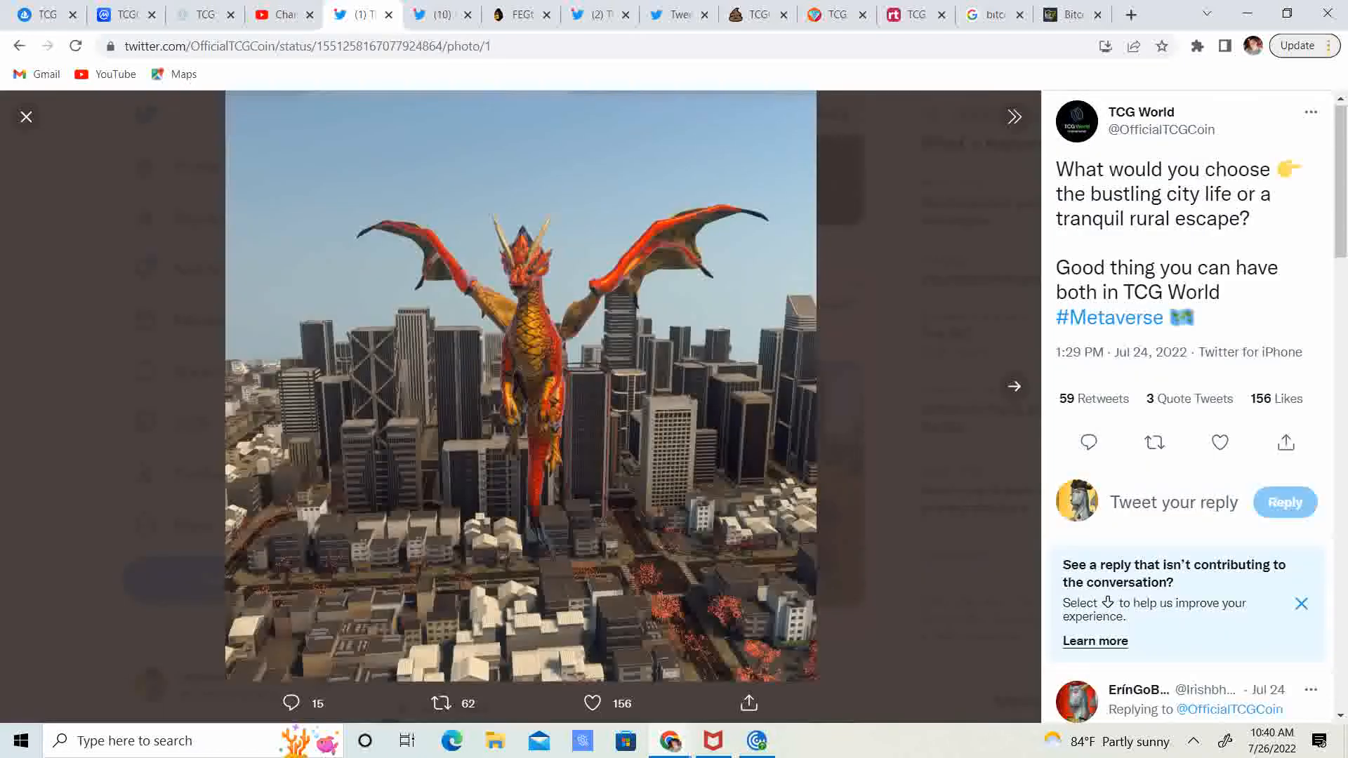
pyautogui.click(1014, 115)
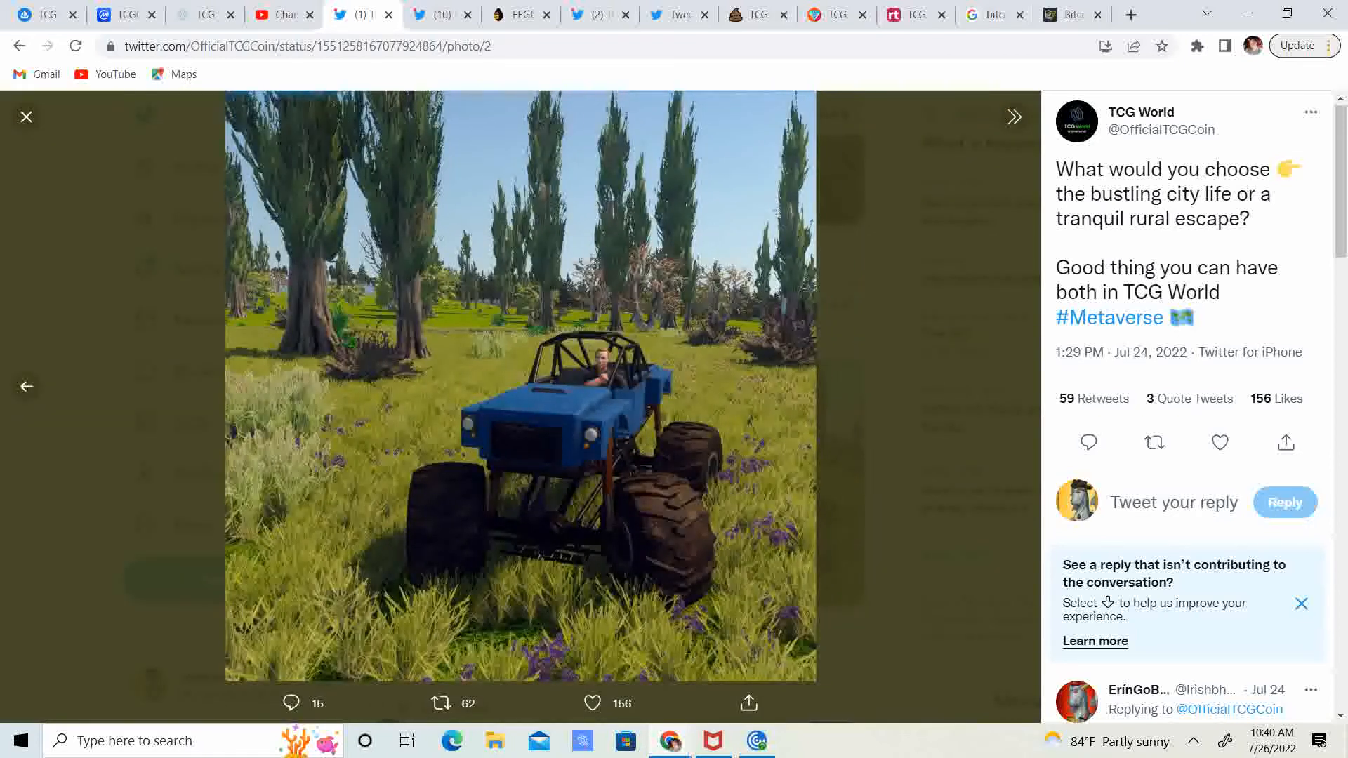
pyautogui.click(25, 116)
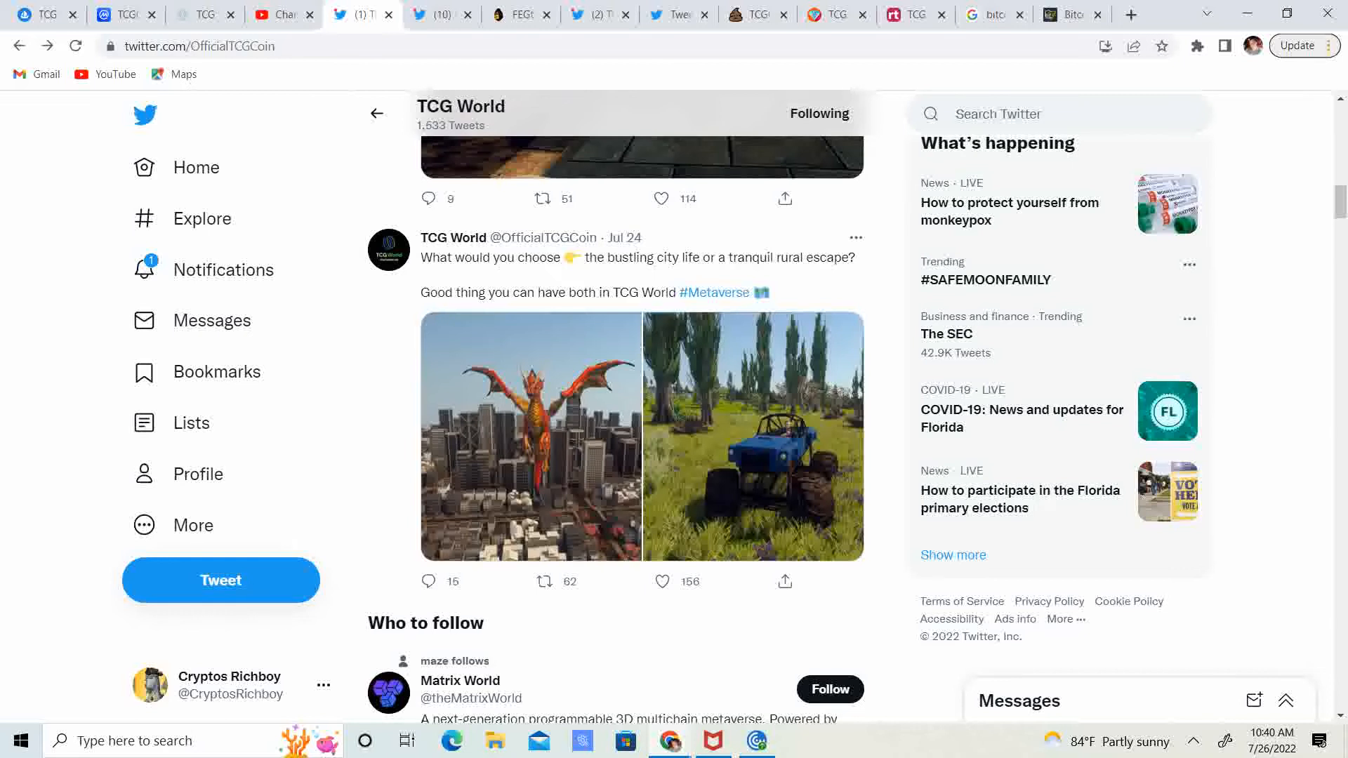
pyautogui.click(761, 457)
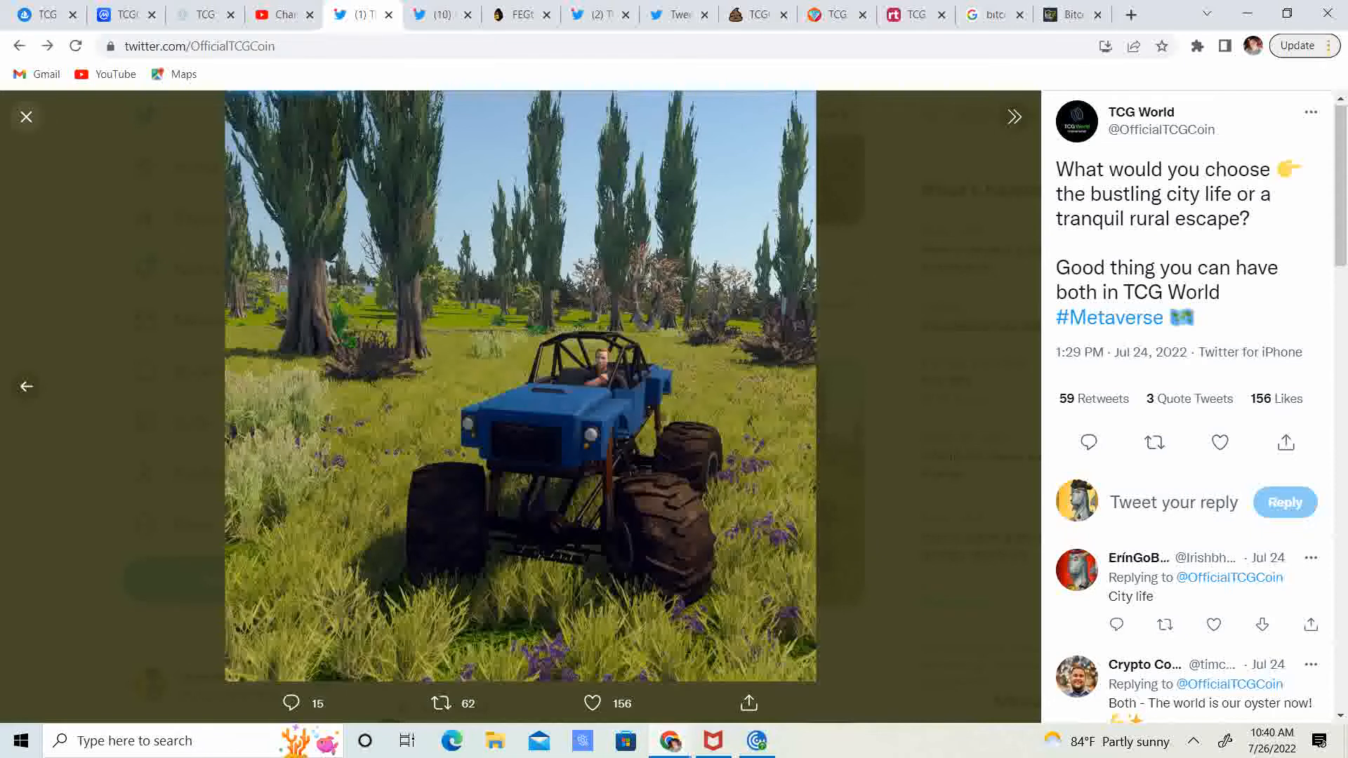
# Step: Close the monster truck photo and scroll the profile back to the Jul 24 city-versus-rural tweet
pyautogui.click(25, 117)
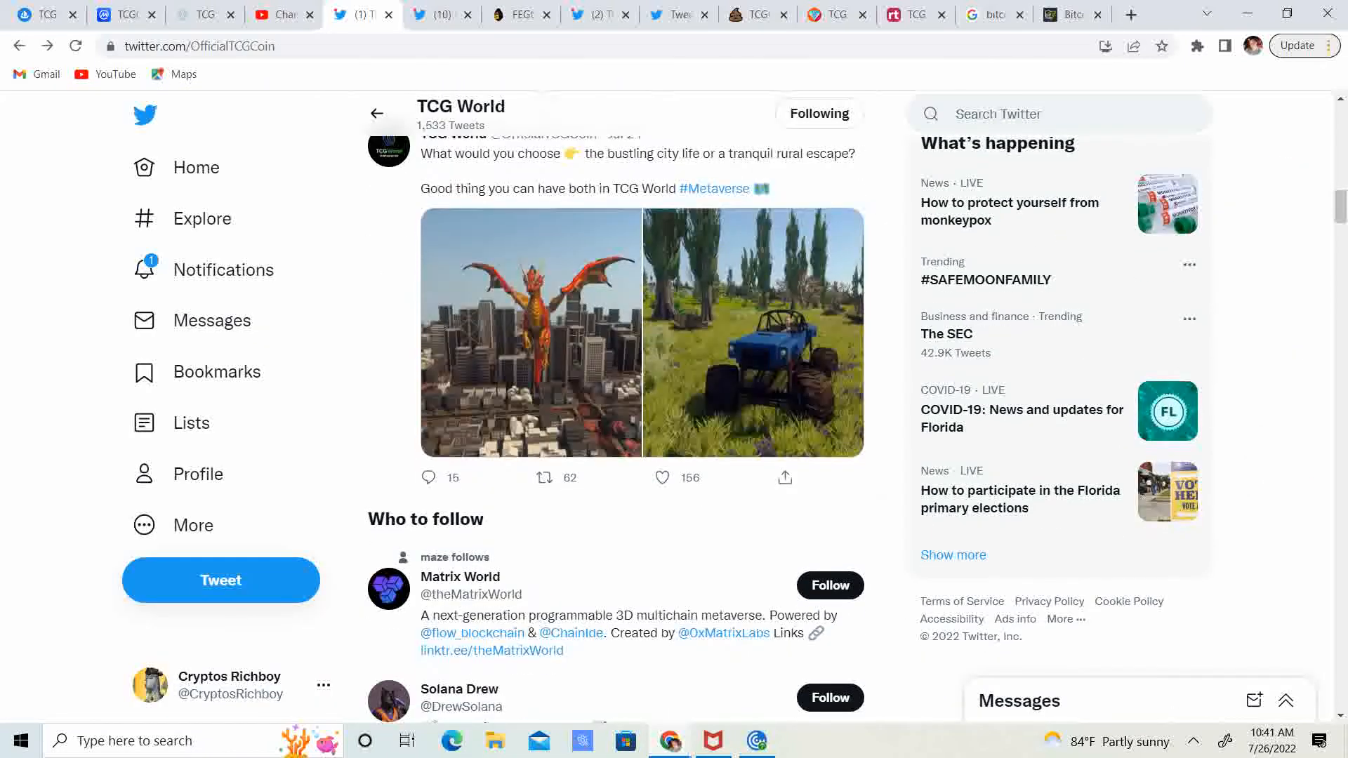
pyautogui.scroll(-3)
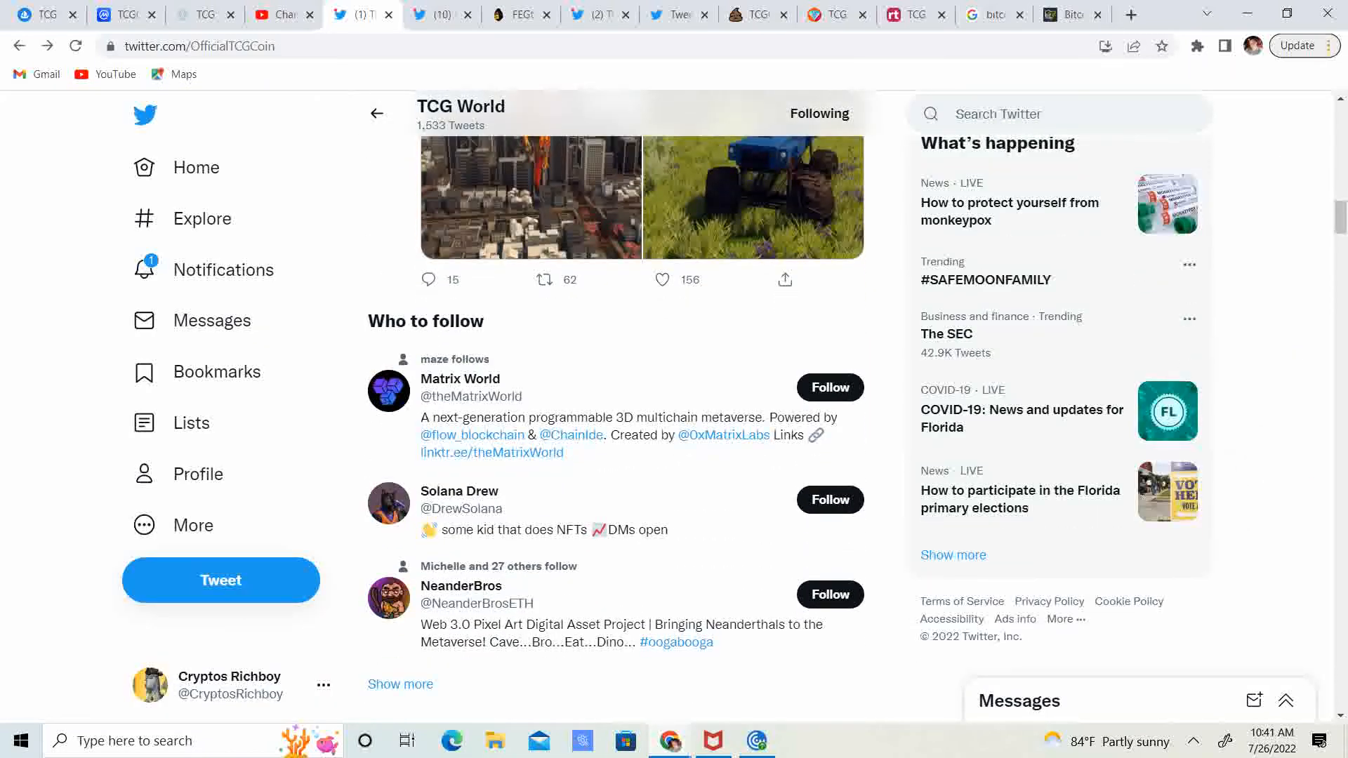
pyautogui.scroll(3)
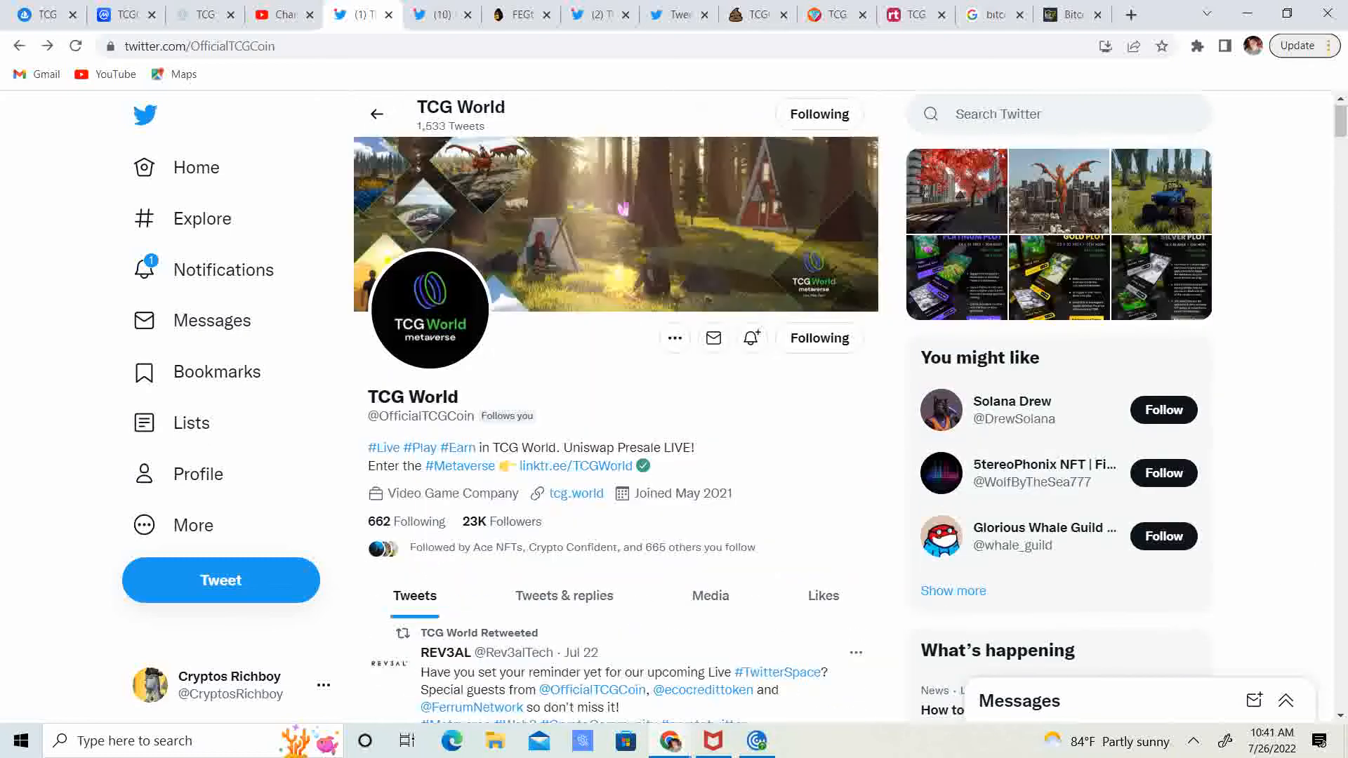
pyautogui.scroll(-3)
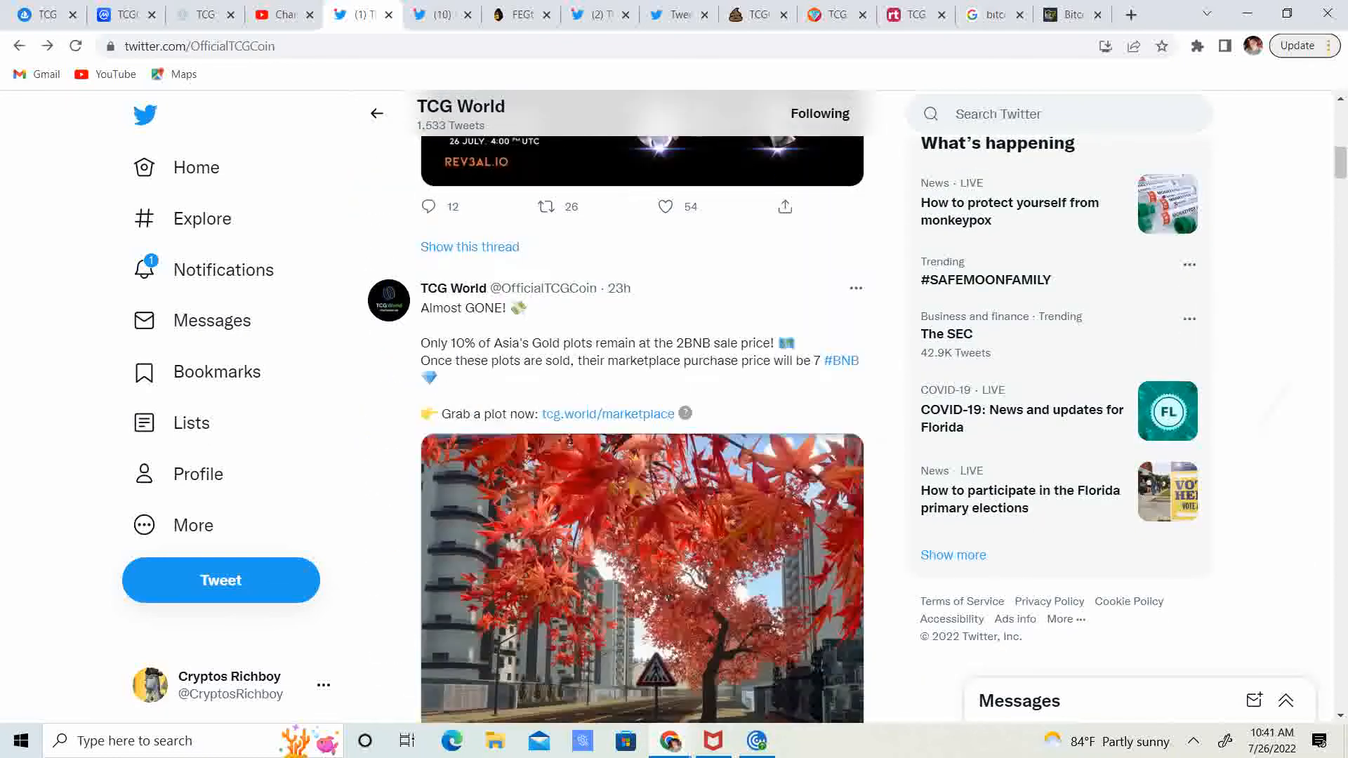
pyautogui.scroll(-3)
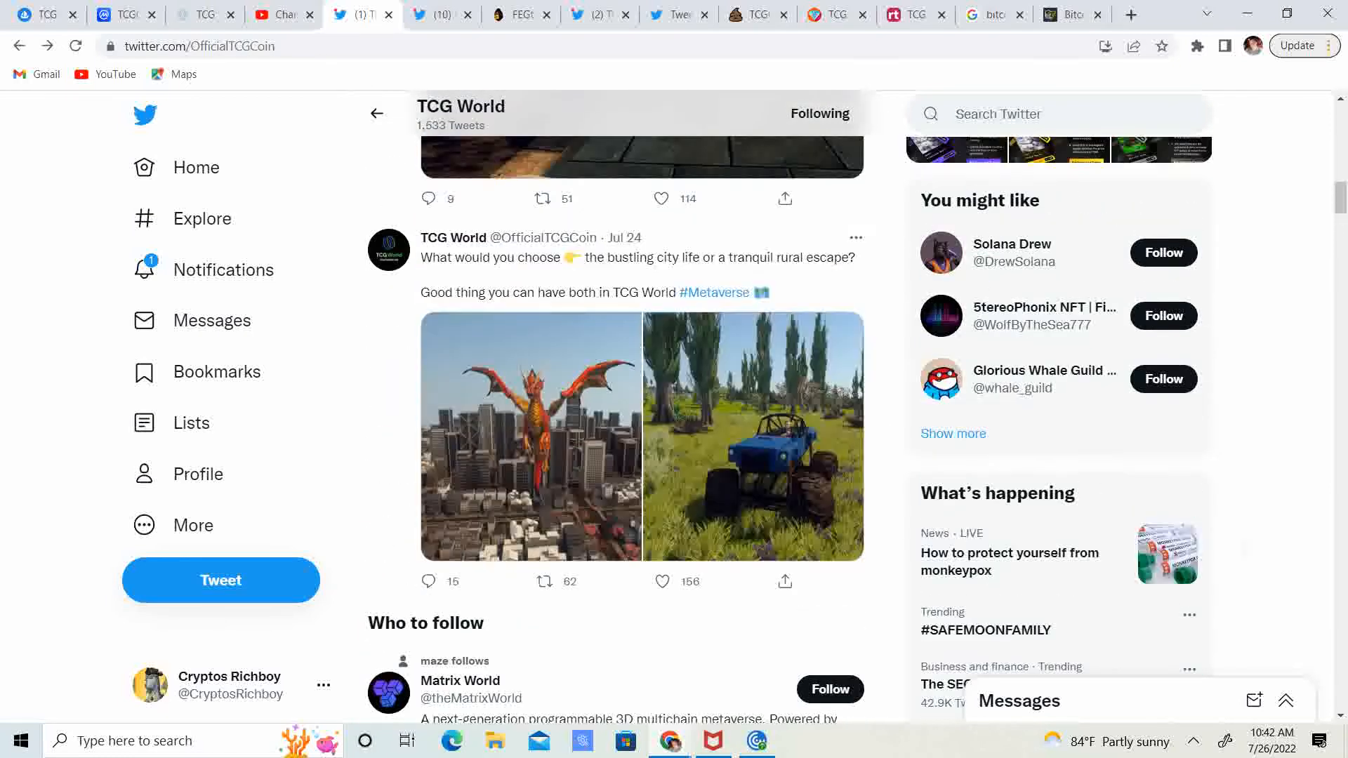
# Step: Scroll down past Who to follow to the Jul 23 Platinum Plot tweet pricing 64x64 plots at 12 BNB
pyautogui.scroll(-3)
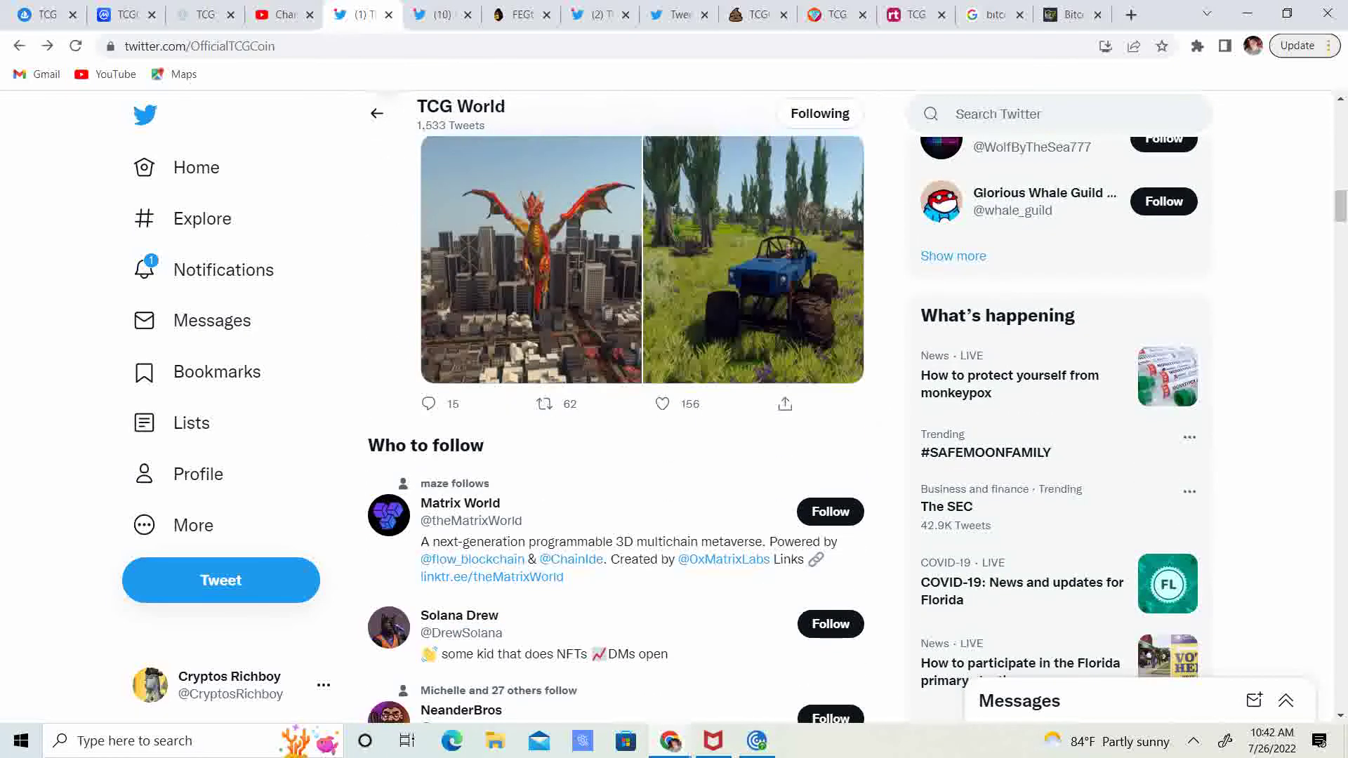
pyautogui.scroll(-3)
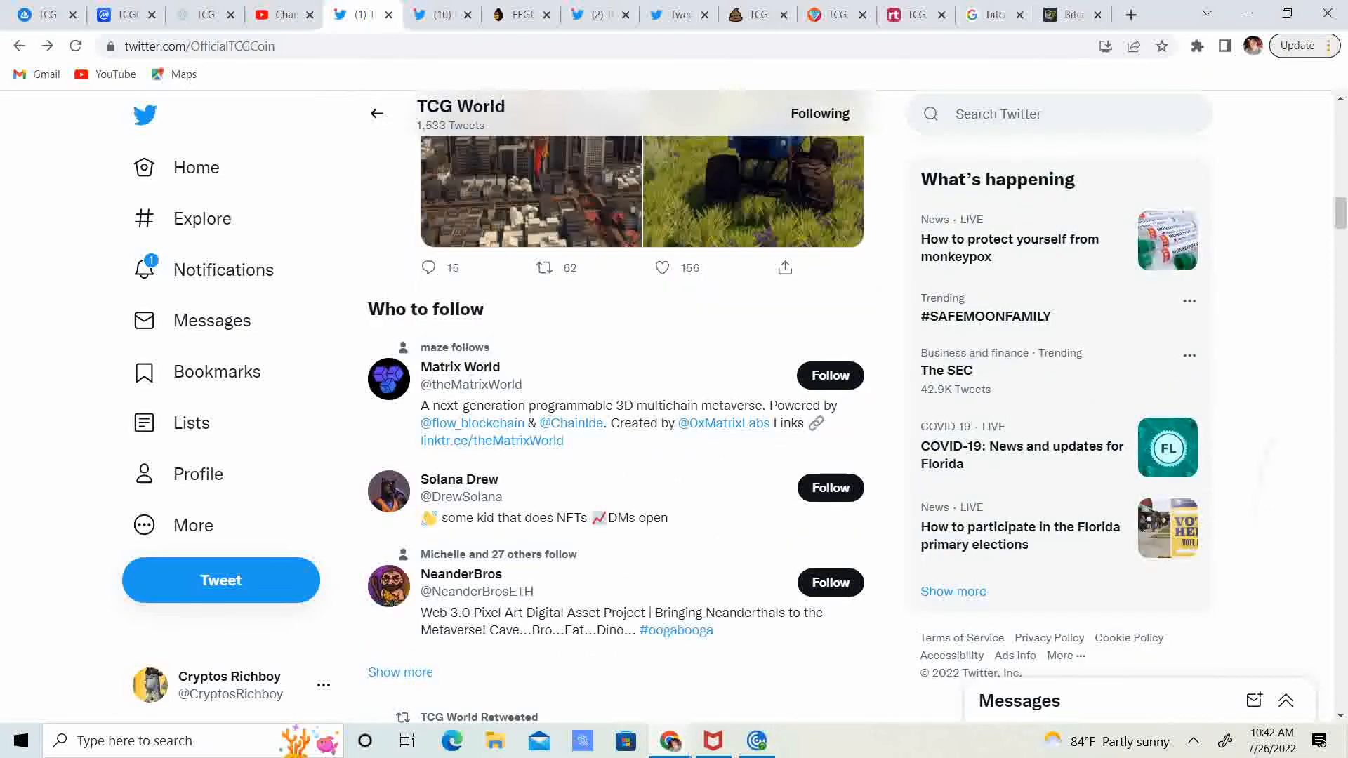
pyautogui.scroll(-3)
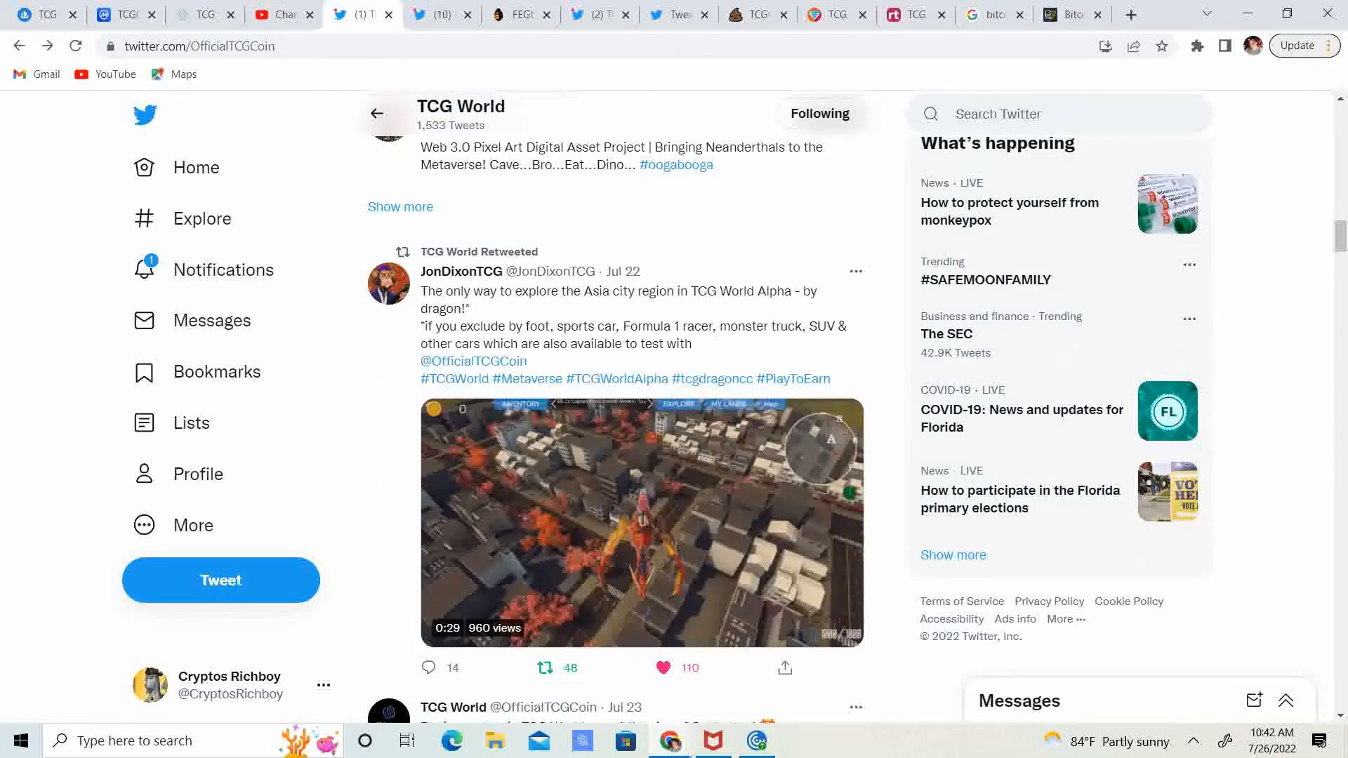
pyautogui.scroll(-3)
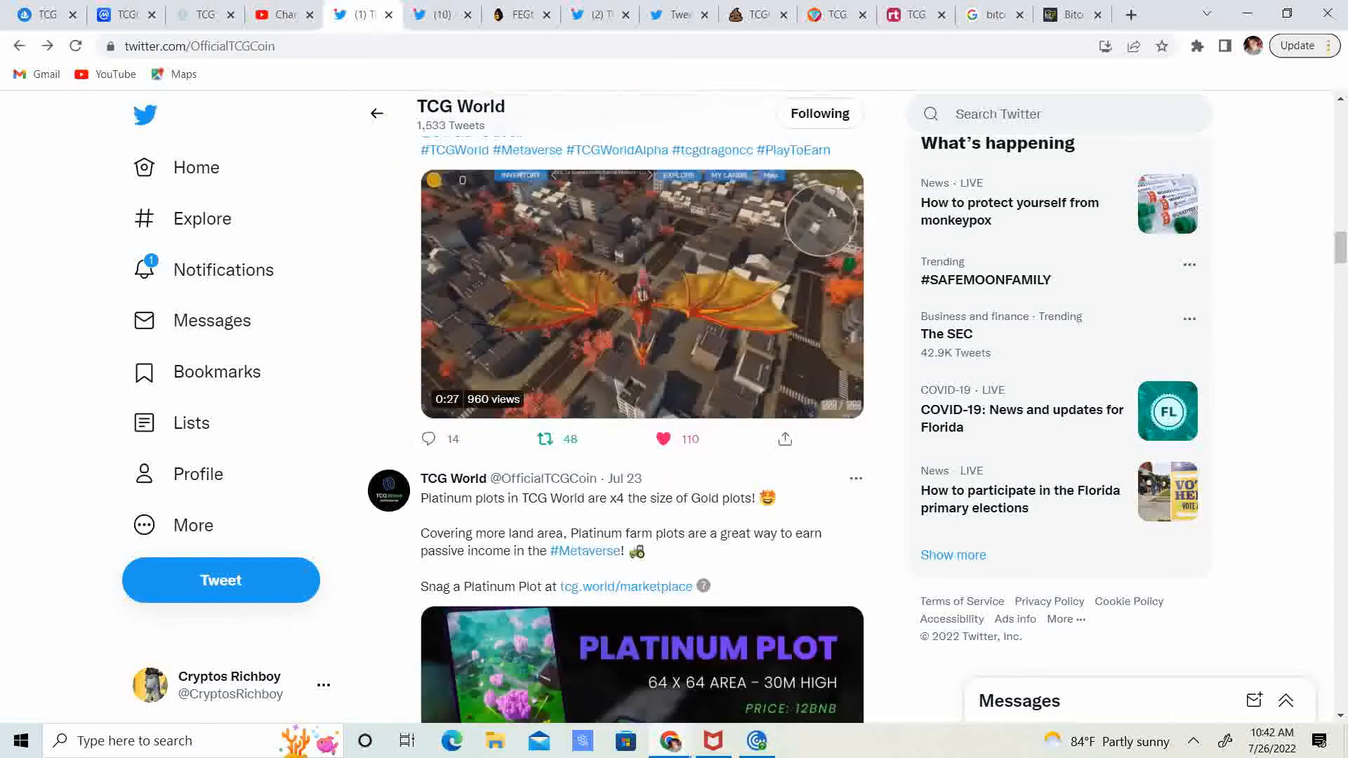
pyautogui.scroll(-3)
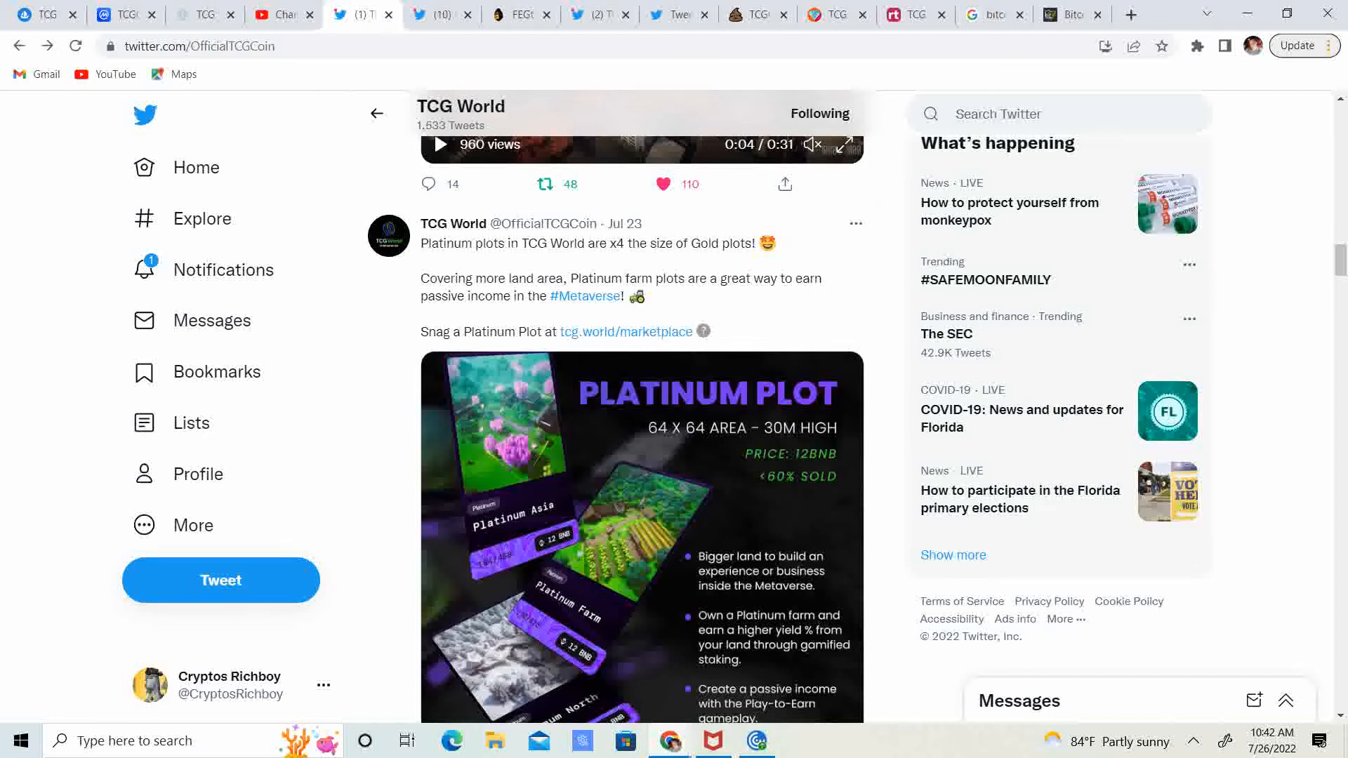
pyautogui.scroll(-3)
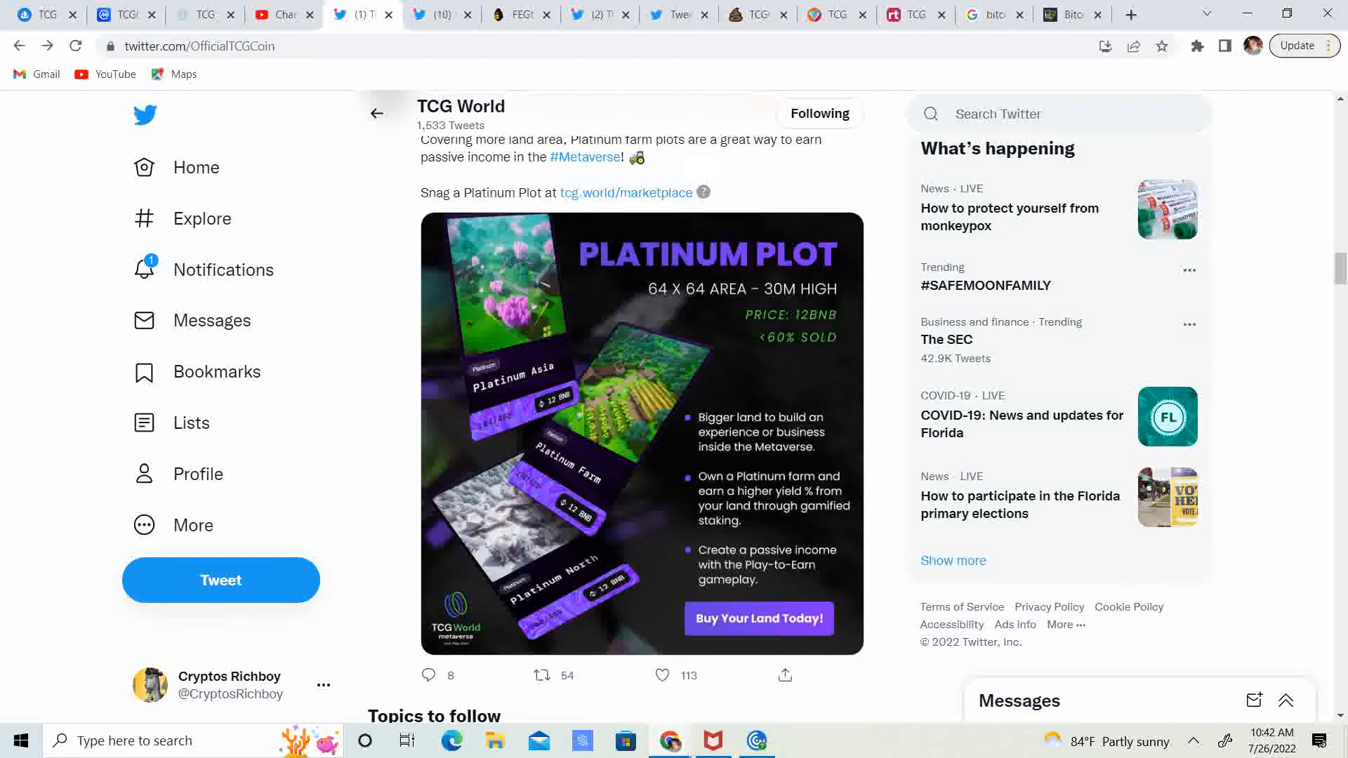
pyautogui.scroll(-3)
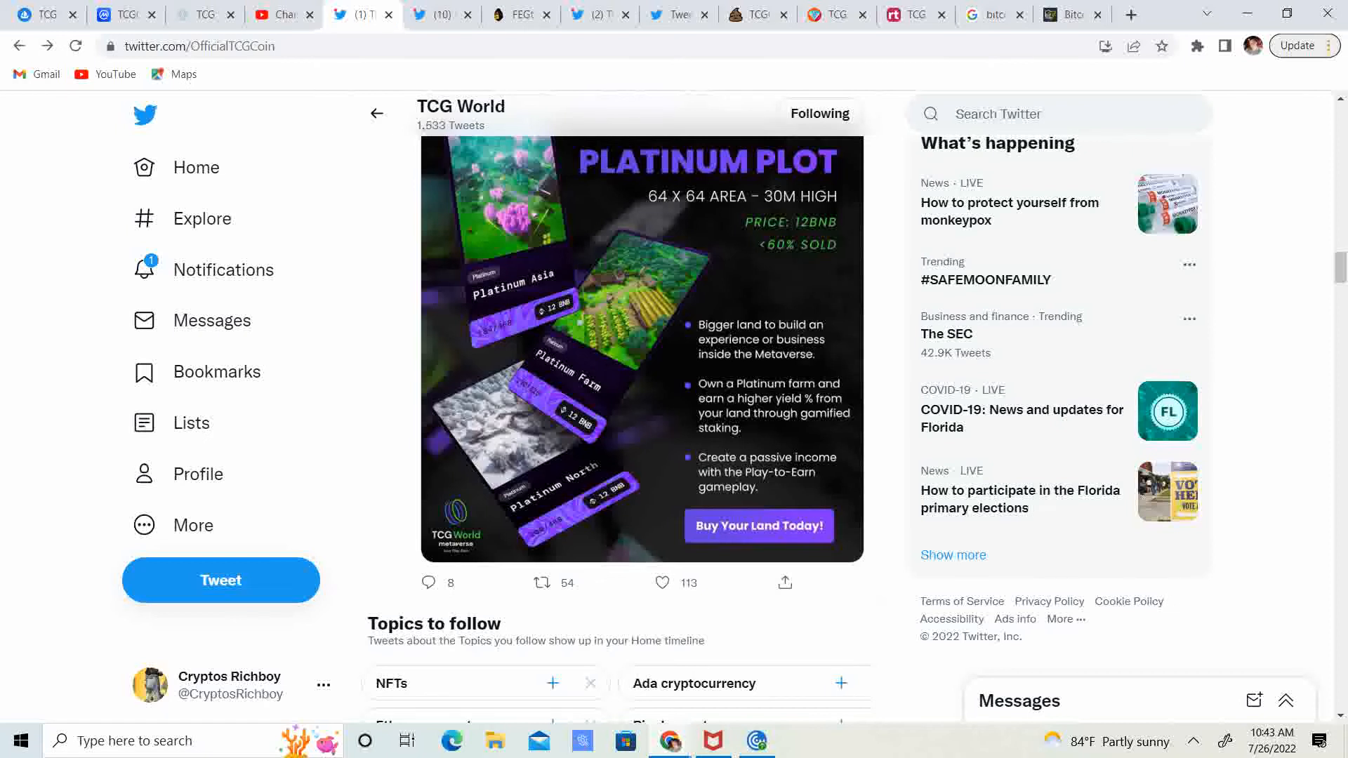
pyautogui.scroll(-3)
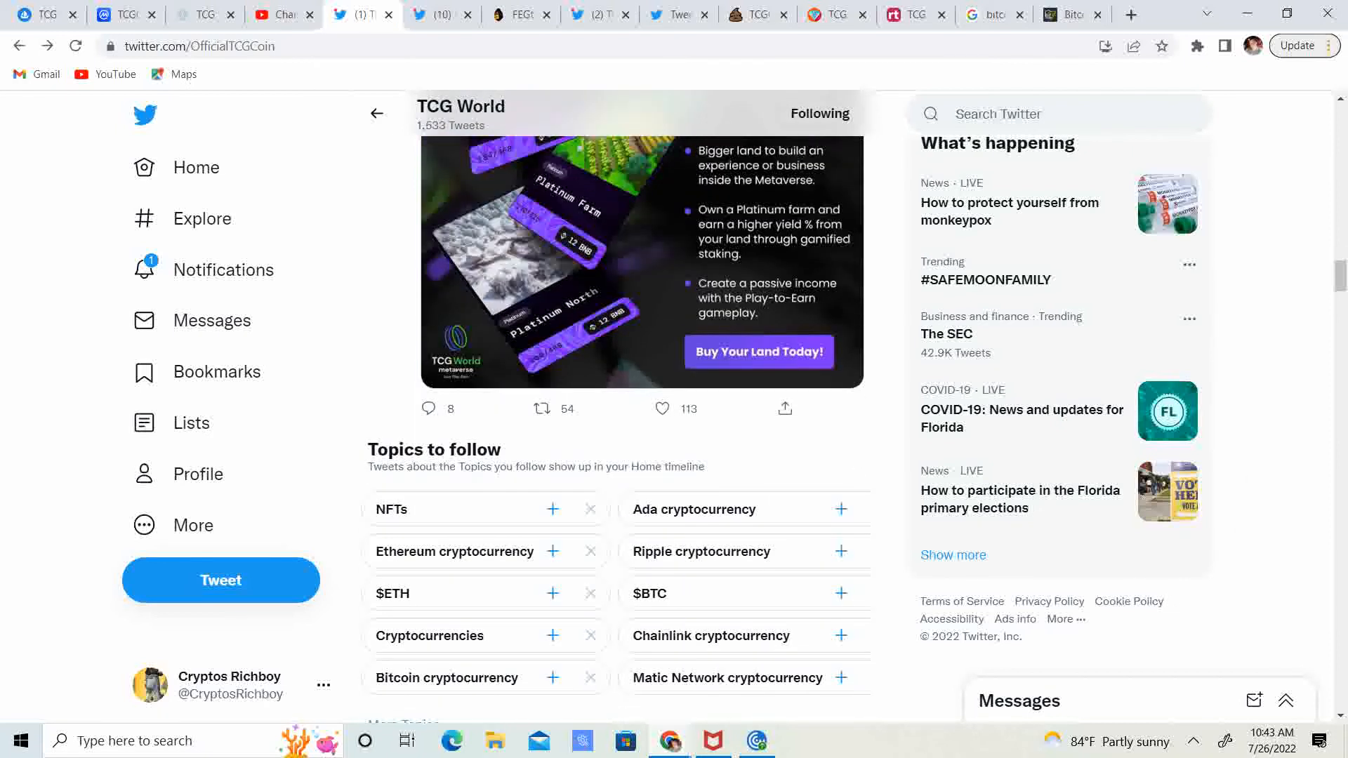
pyautogui.scroll(-3)
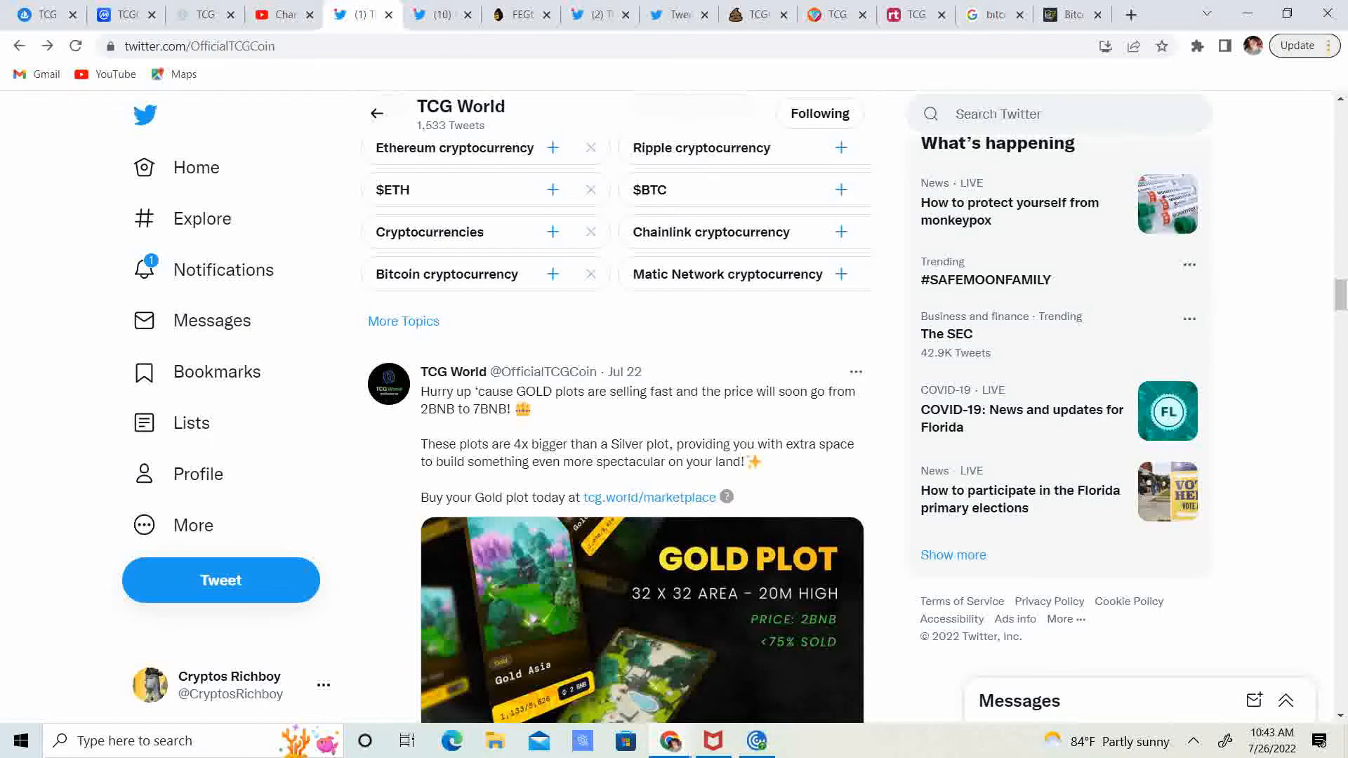
pyautogui.scroll(-3)
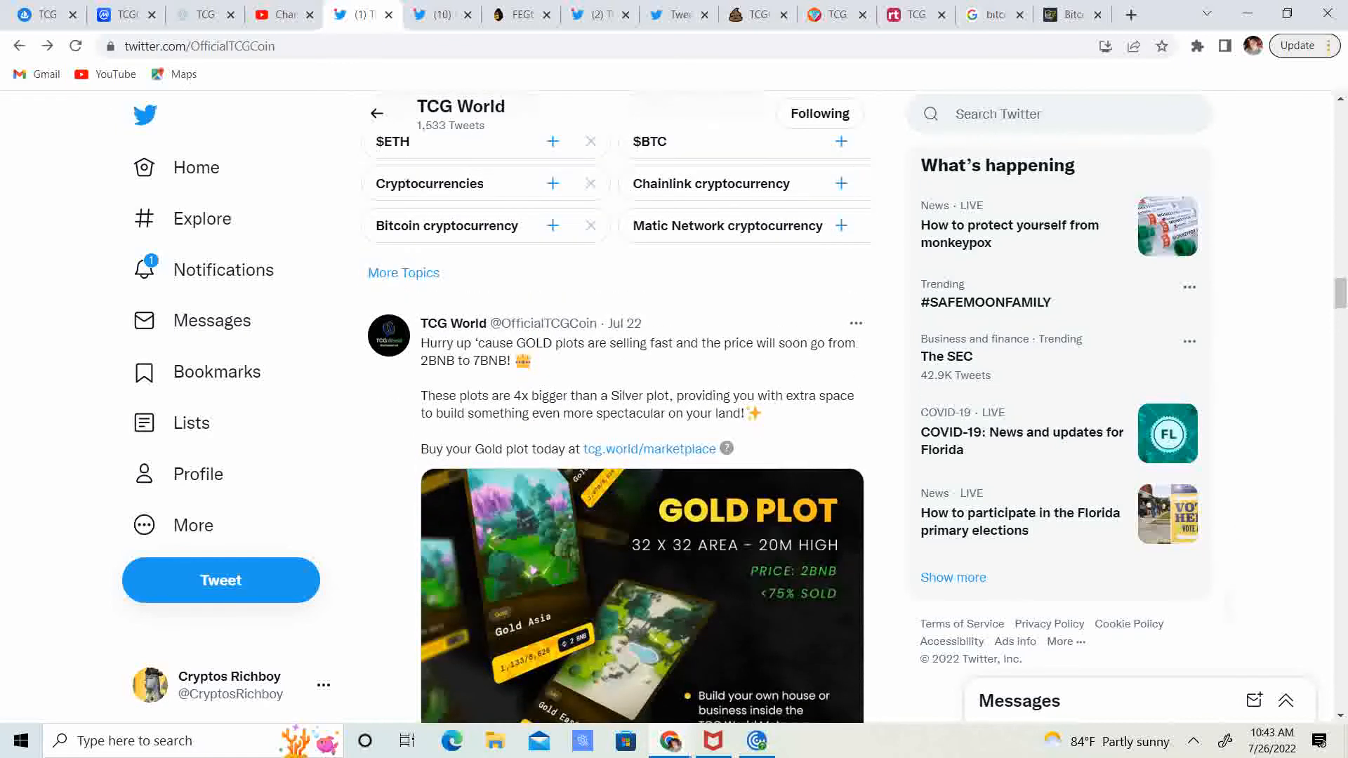
pyautogui.scroll(-3)
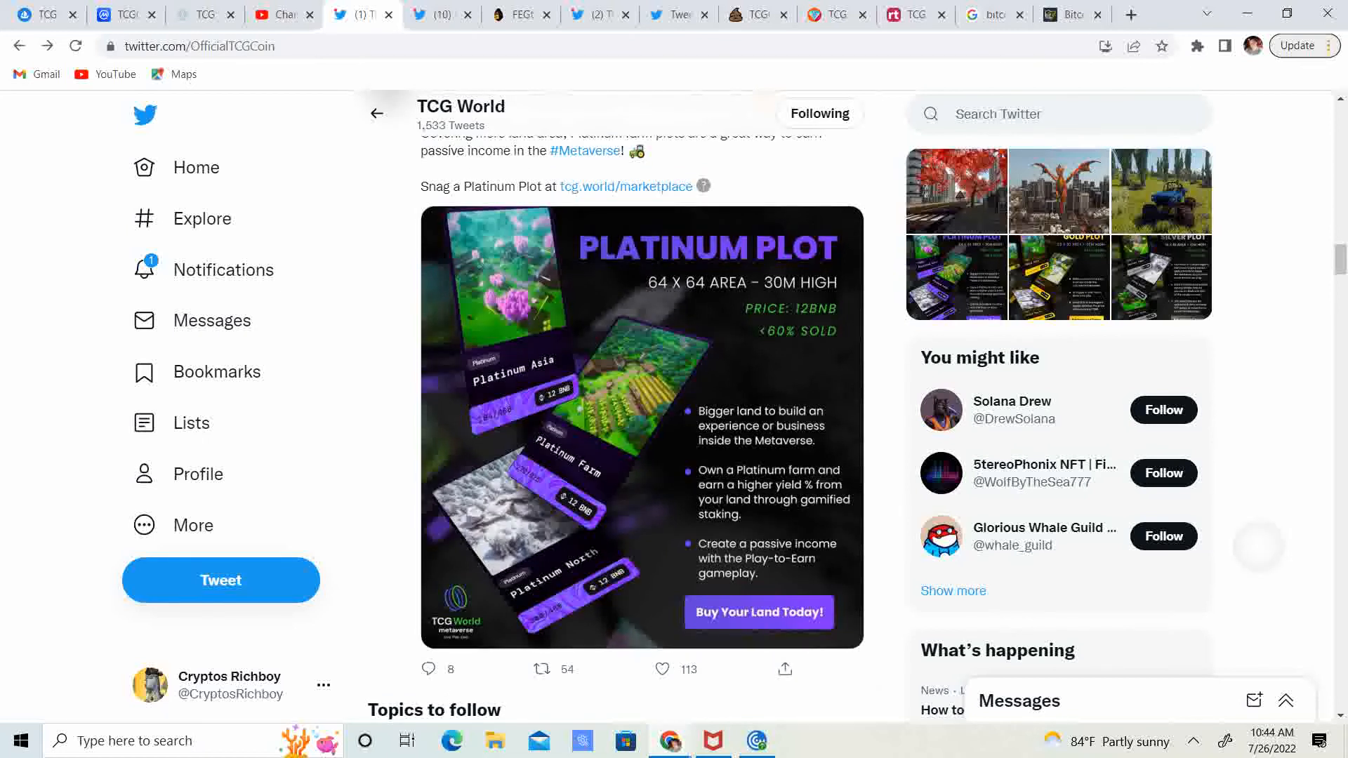
# Step: Scroll down through the Gold plot, AMA and Silver plot tweets on TCG World's timeline
pyautogui.scroll(-3)
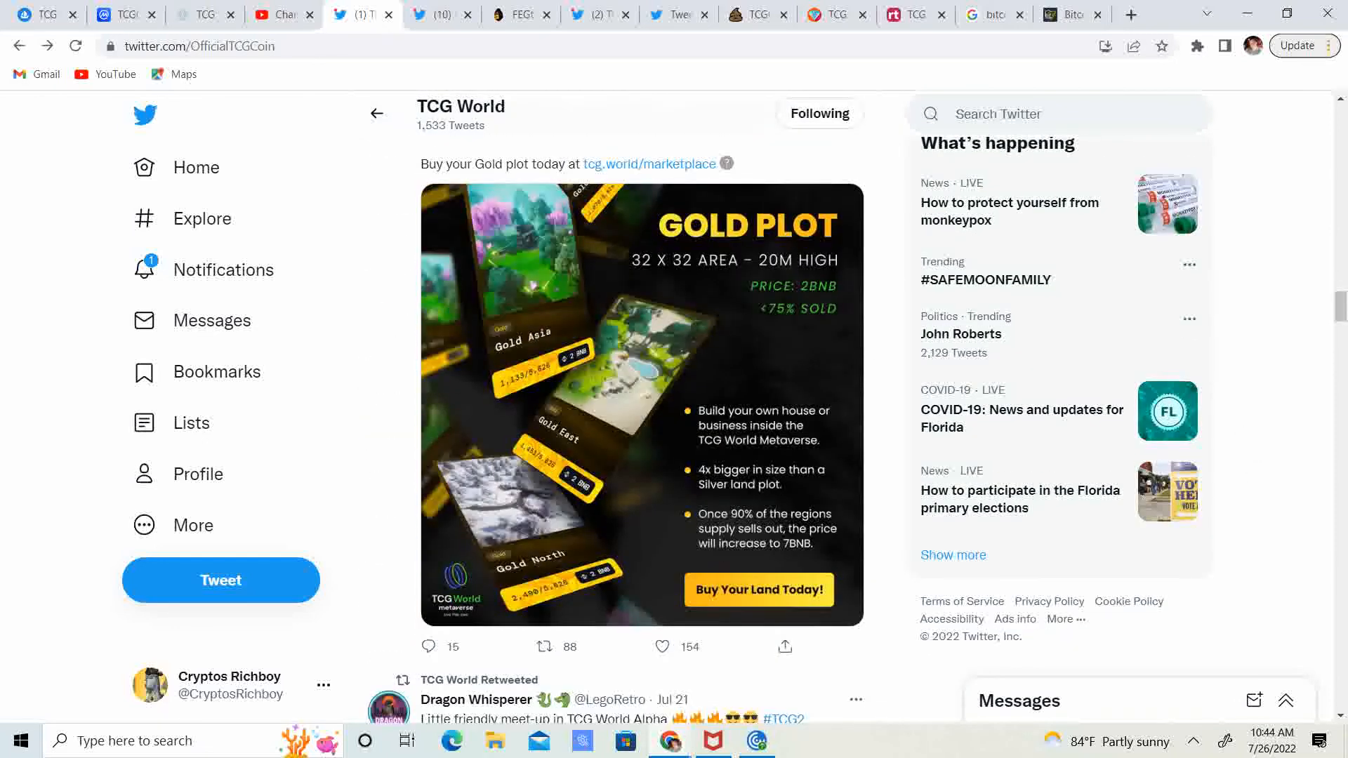
pyautogui.scroll(-3)
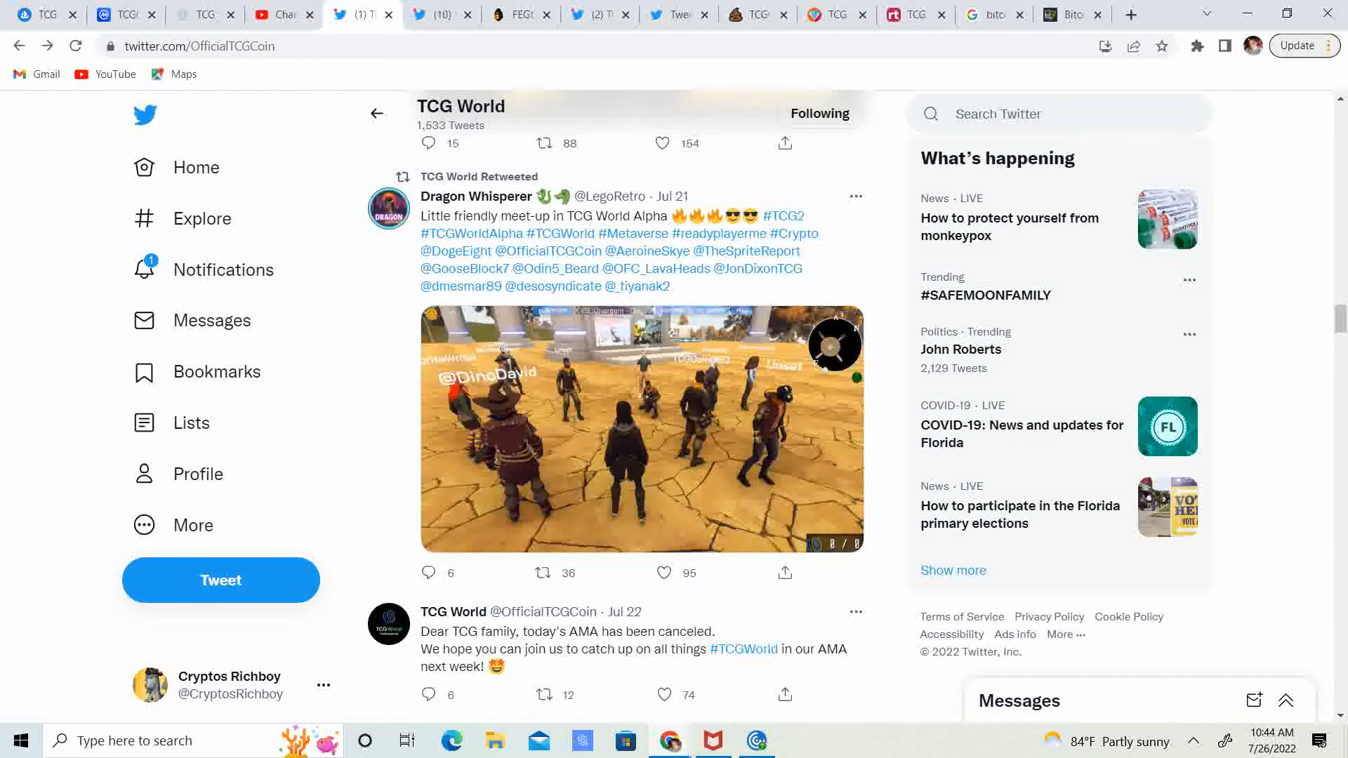
pyautogui.scroll(-3)
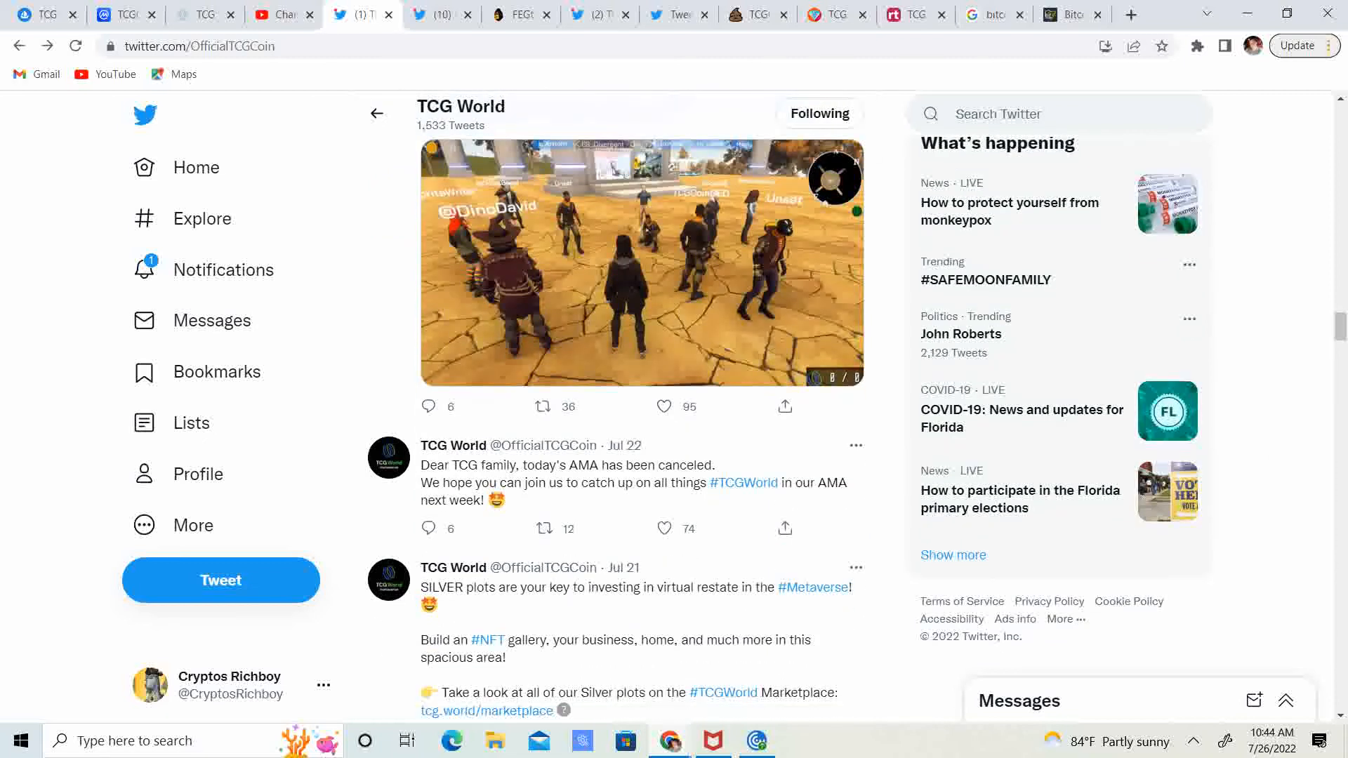
pyautogui.scroll(-3)
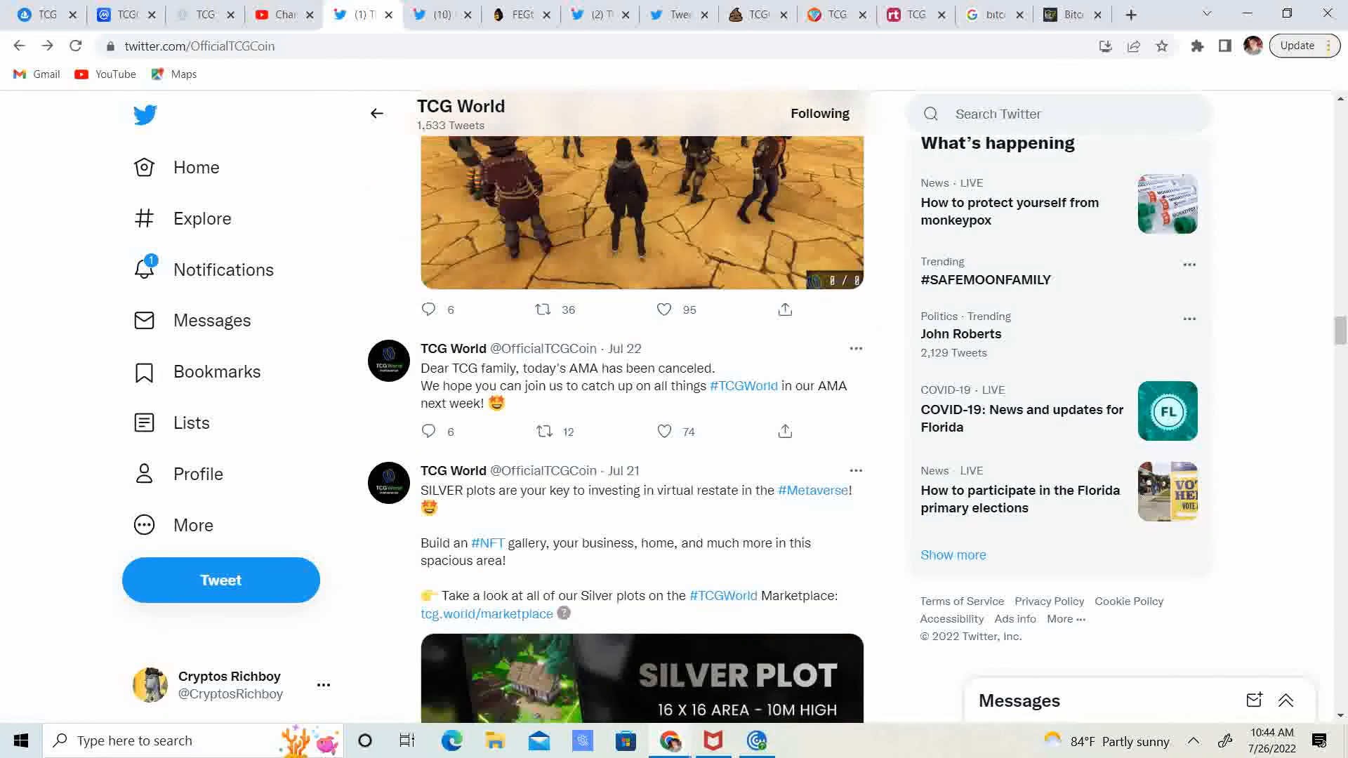
pyautogui.scroll(-3)
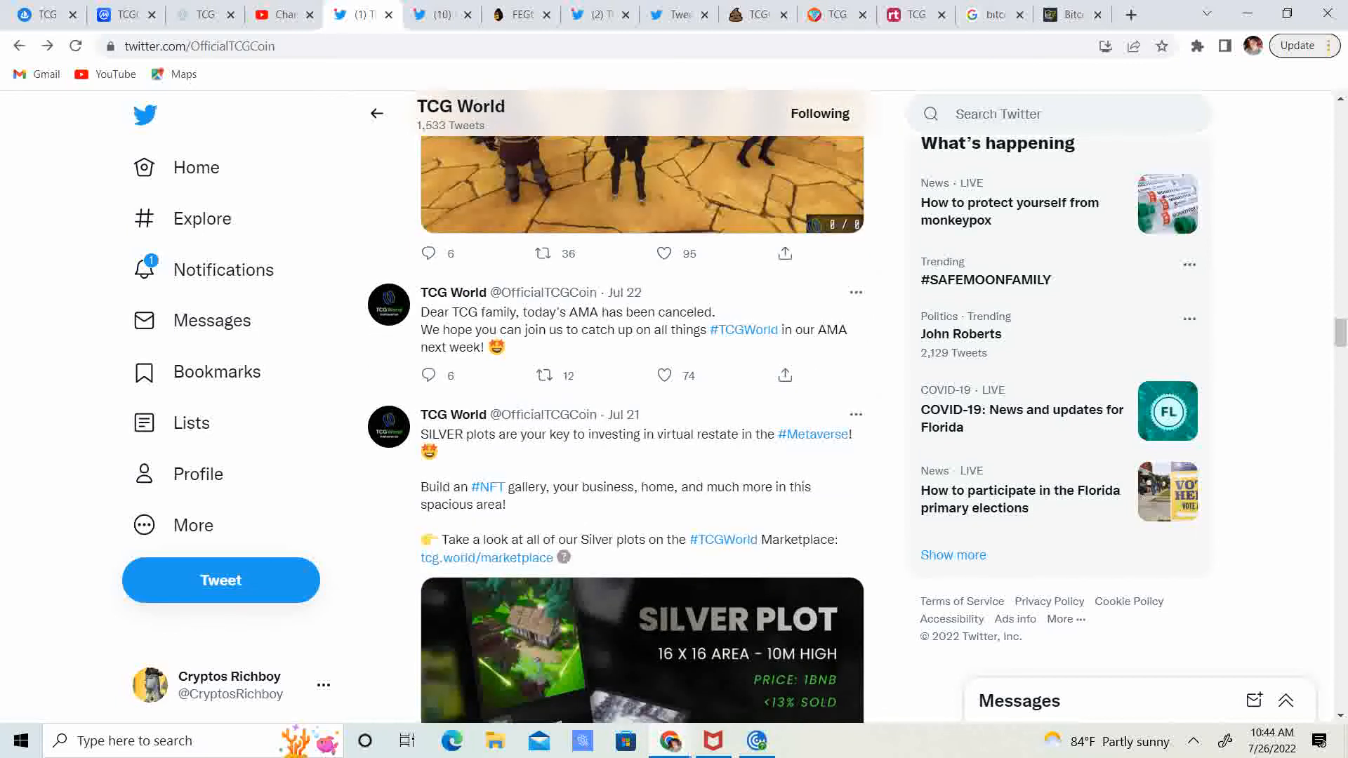
pyautogui.scroll(-3)
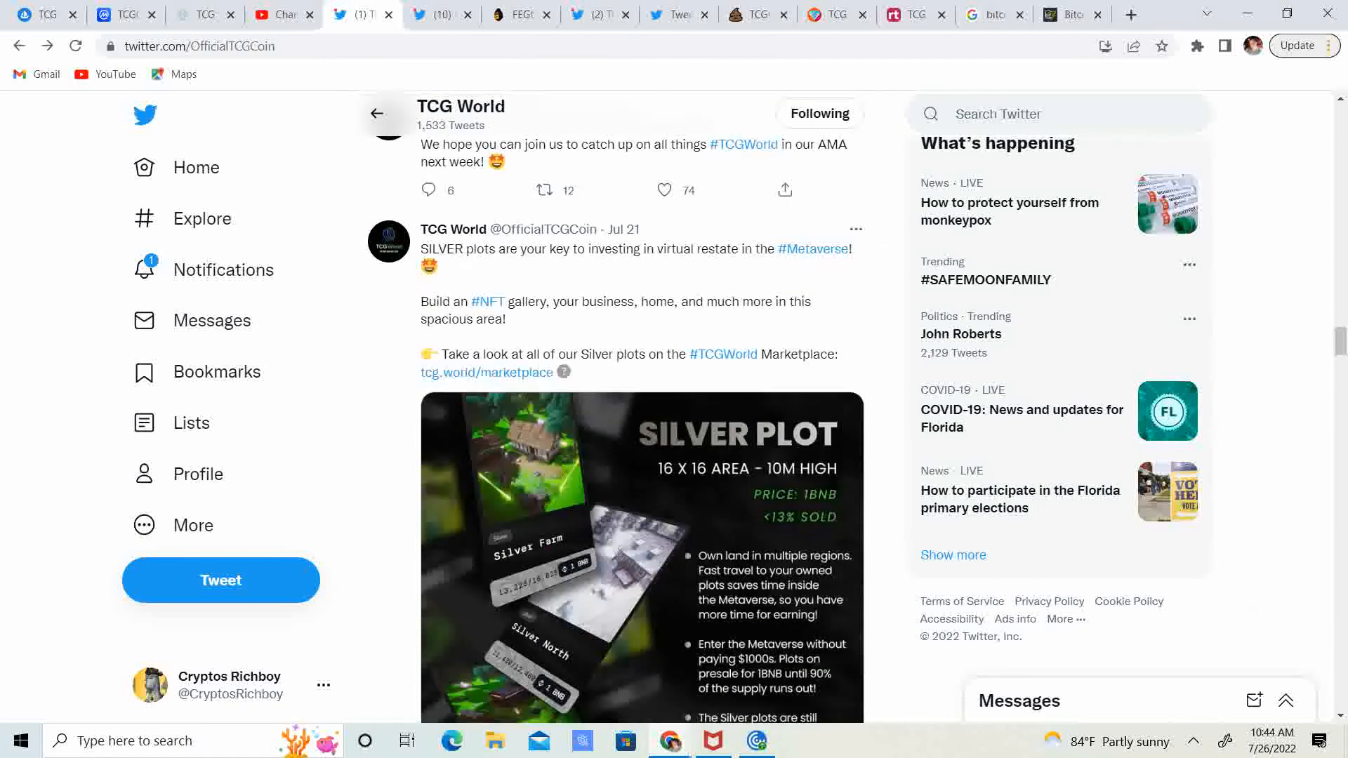
pyautogui.scroll(-3)
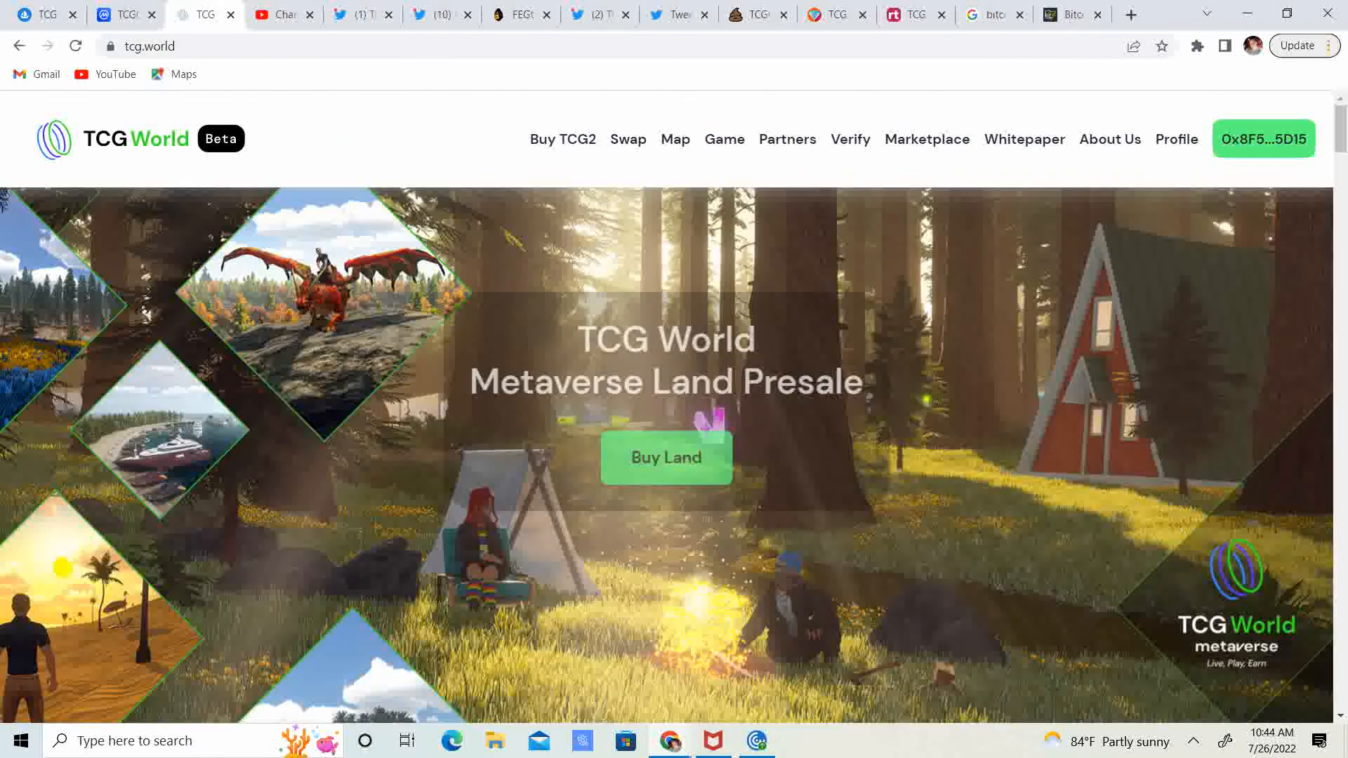
# Step: Show the land plot map full-width with the 'Plot is not selected' panel collapsed
pyautogui.click(674, 139)
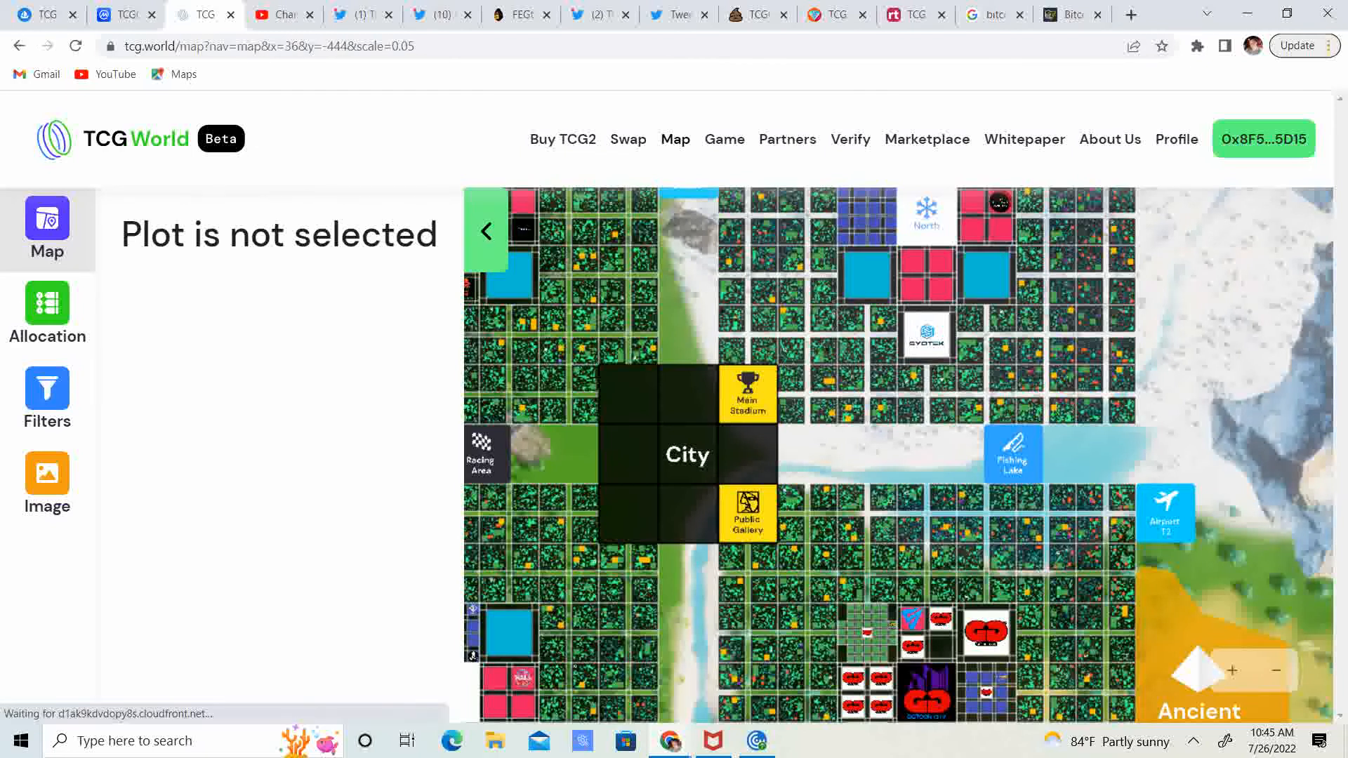
pyautogui.click(486, 231)
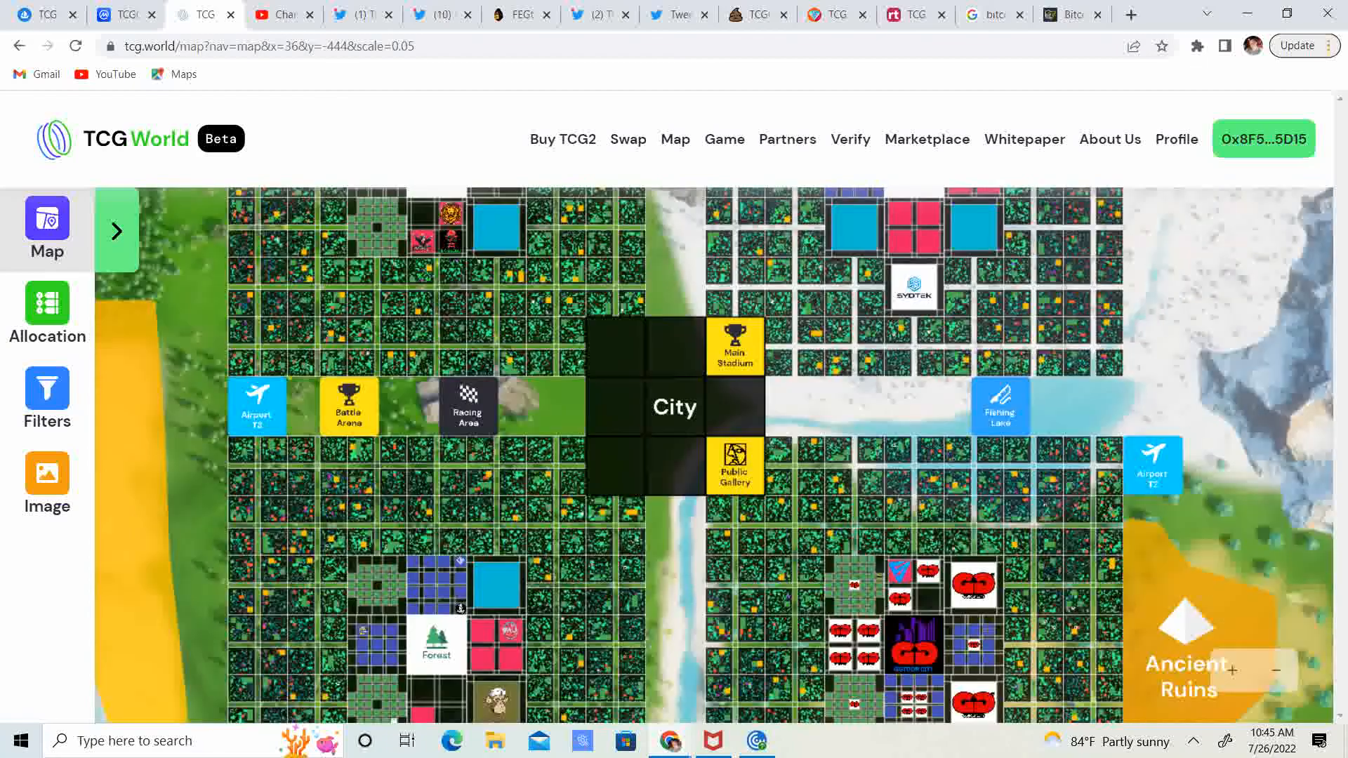